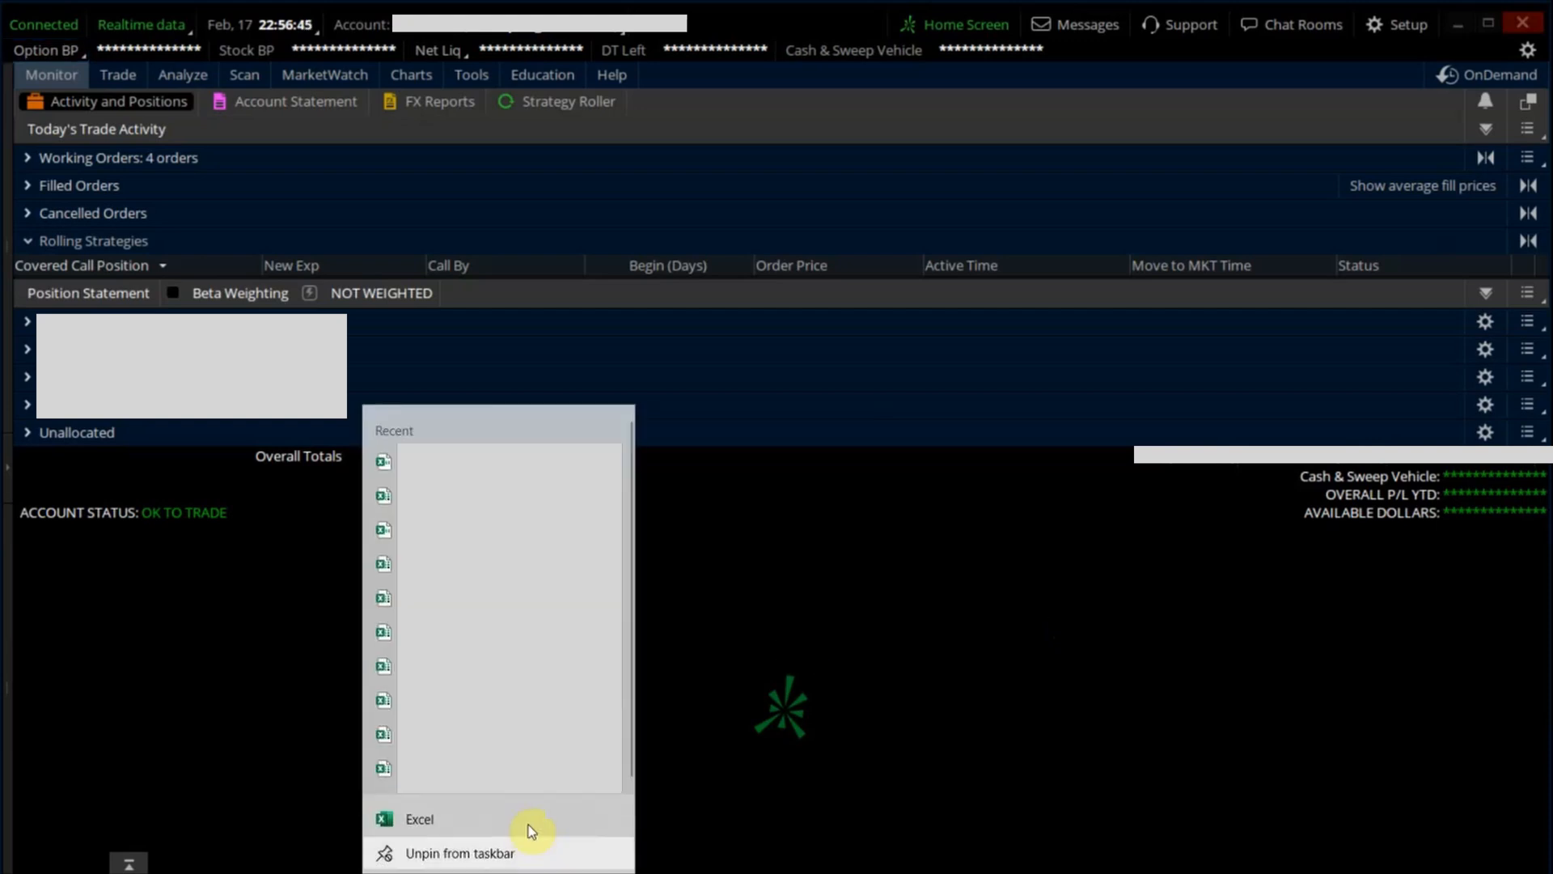
# Step: Launch Excel from the taskbar so a blank workbook sits beside thinkorswim
pyautogui.rightClick(418, 819)
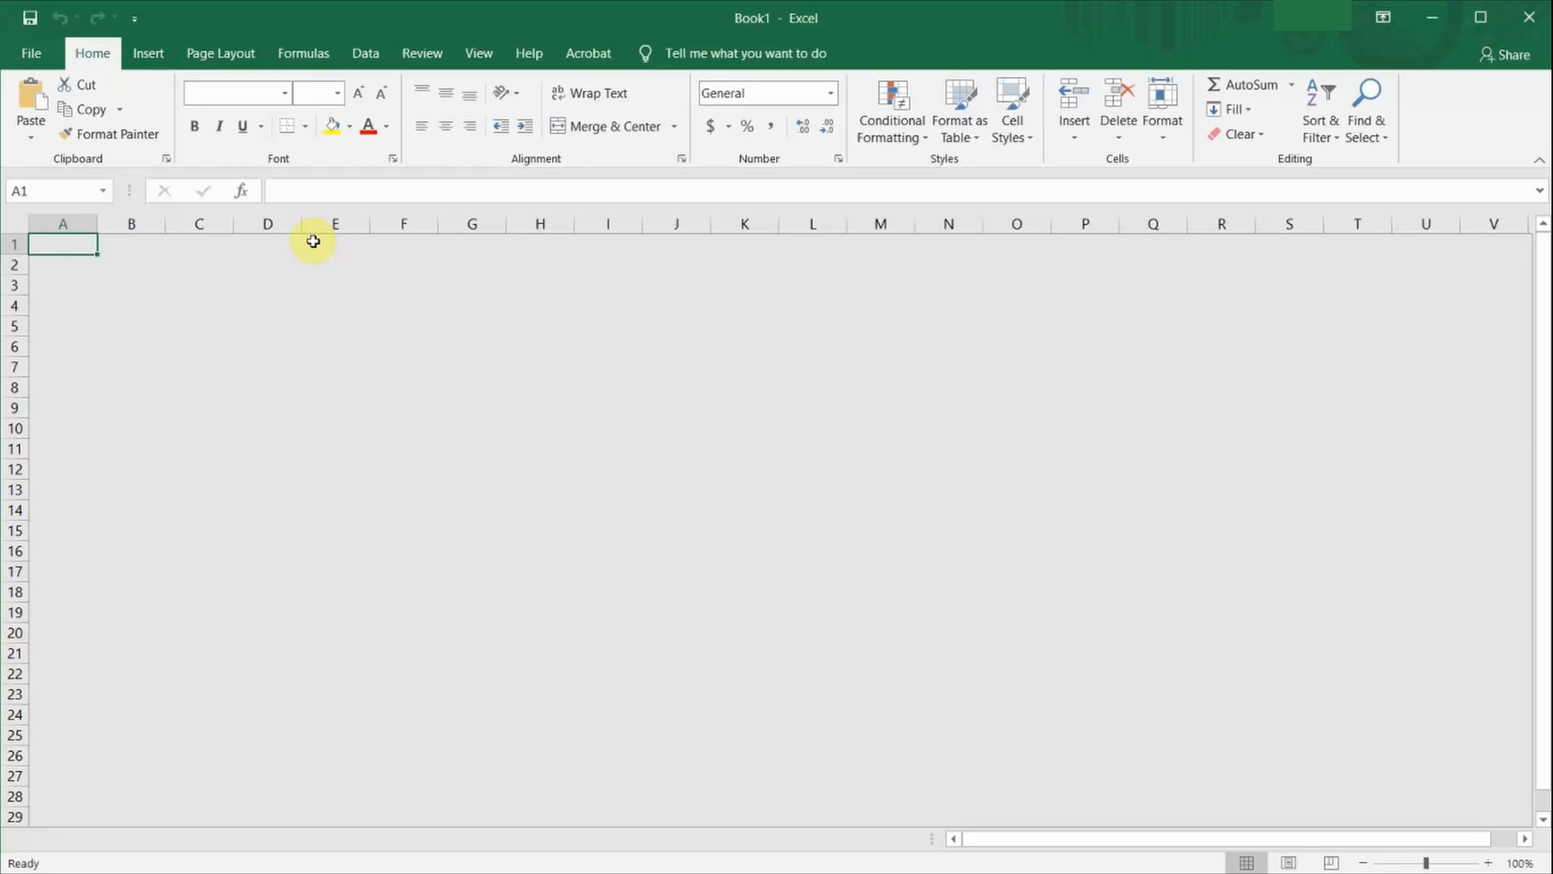
# Step: Reach the COM Add-ins list via File > Options > Add-ins with Manage set to COM Add-ins
pyautogui.click(31, 52)
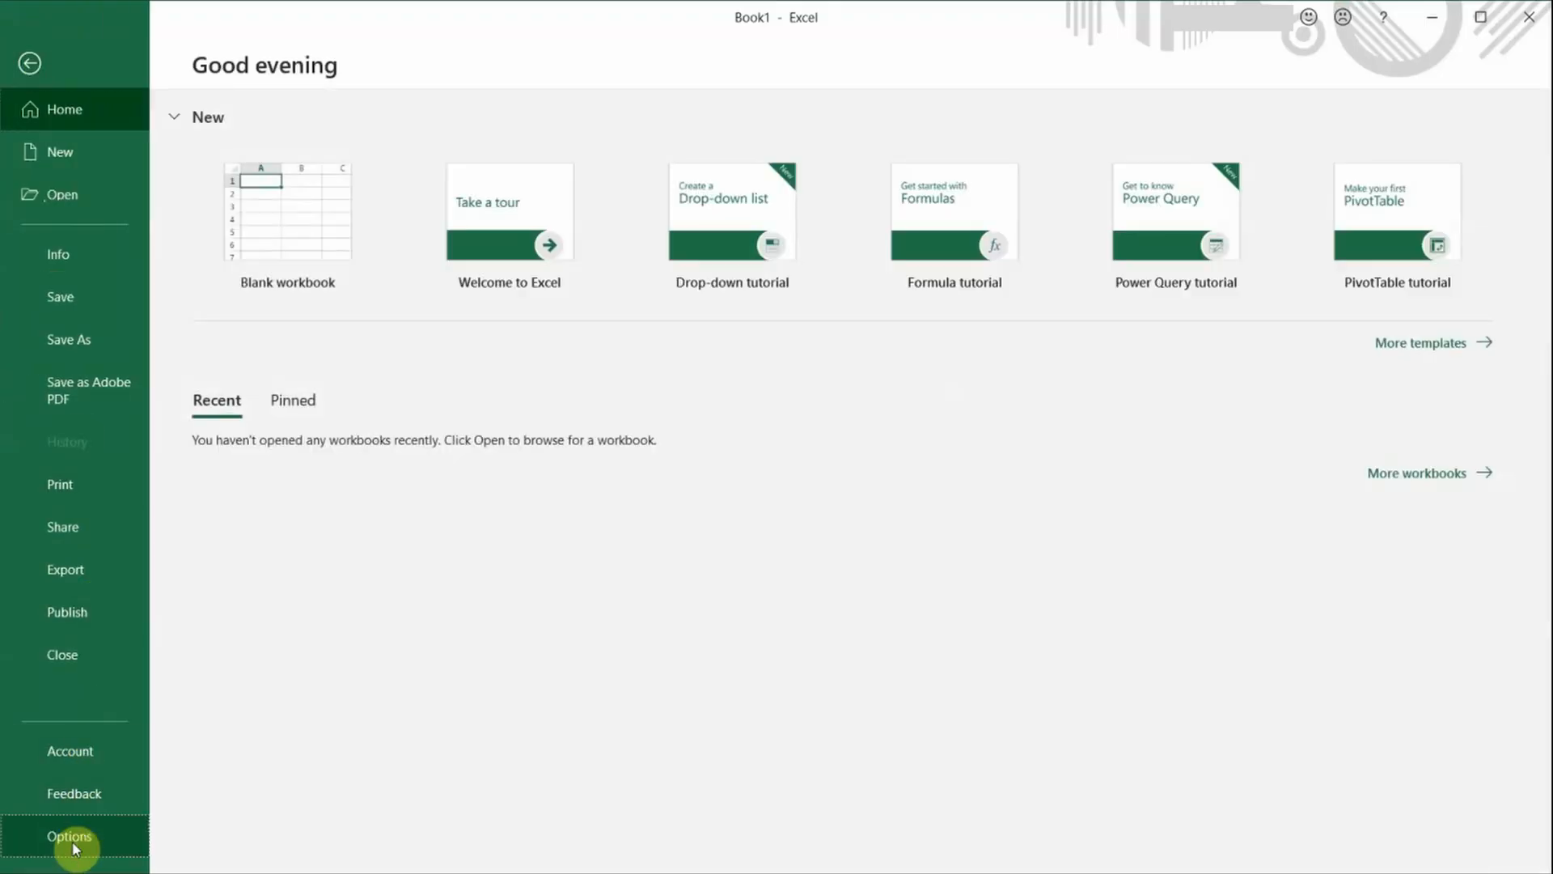
pyautogui.click(68, 834)
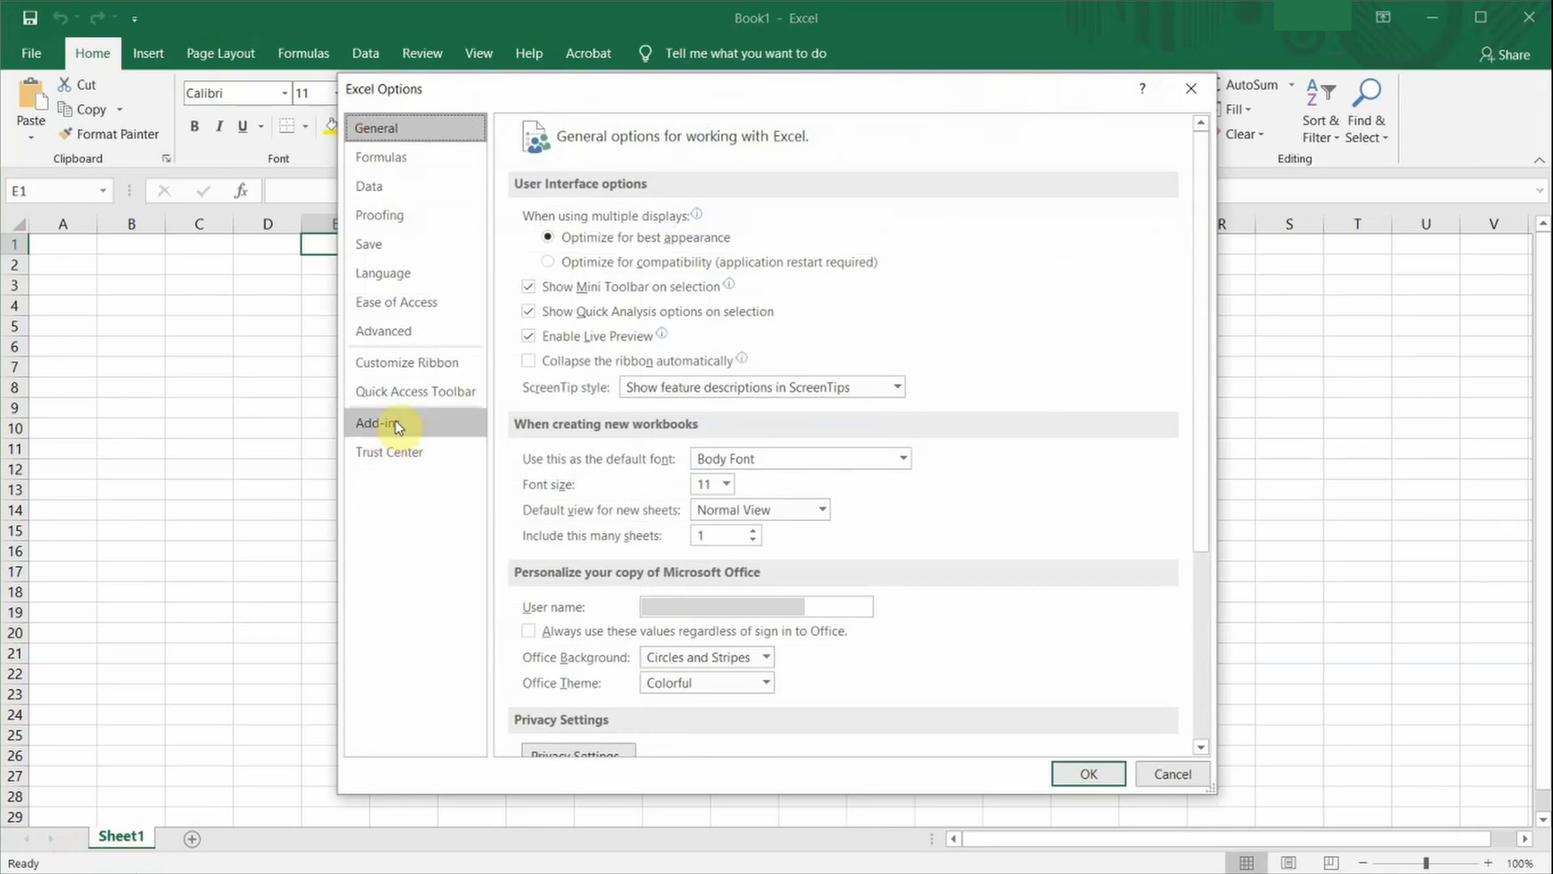
pyautogui.click(377, 422)
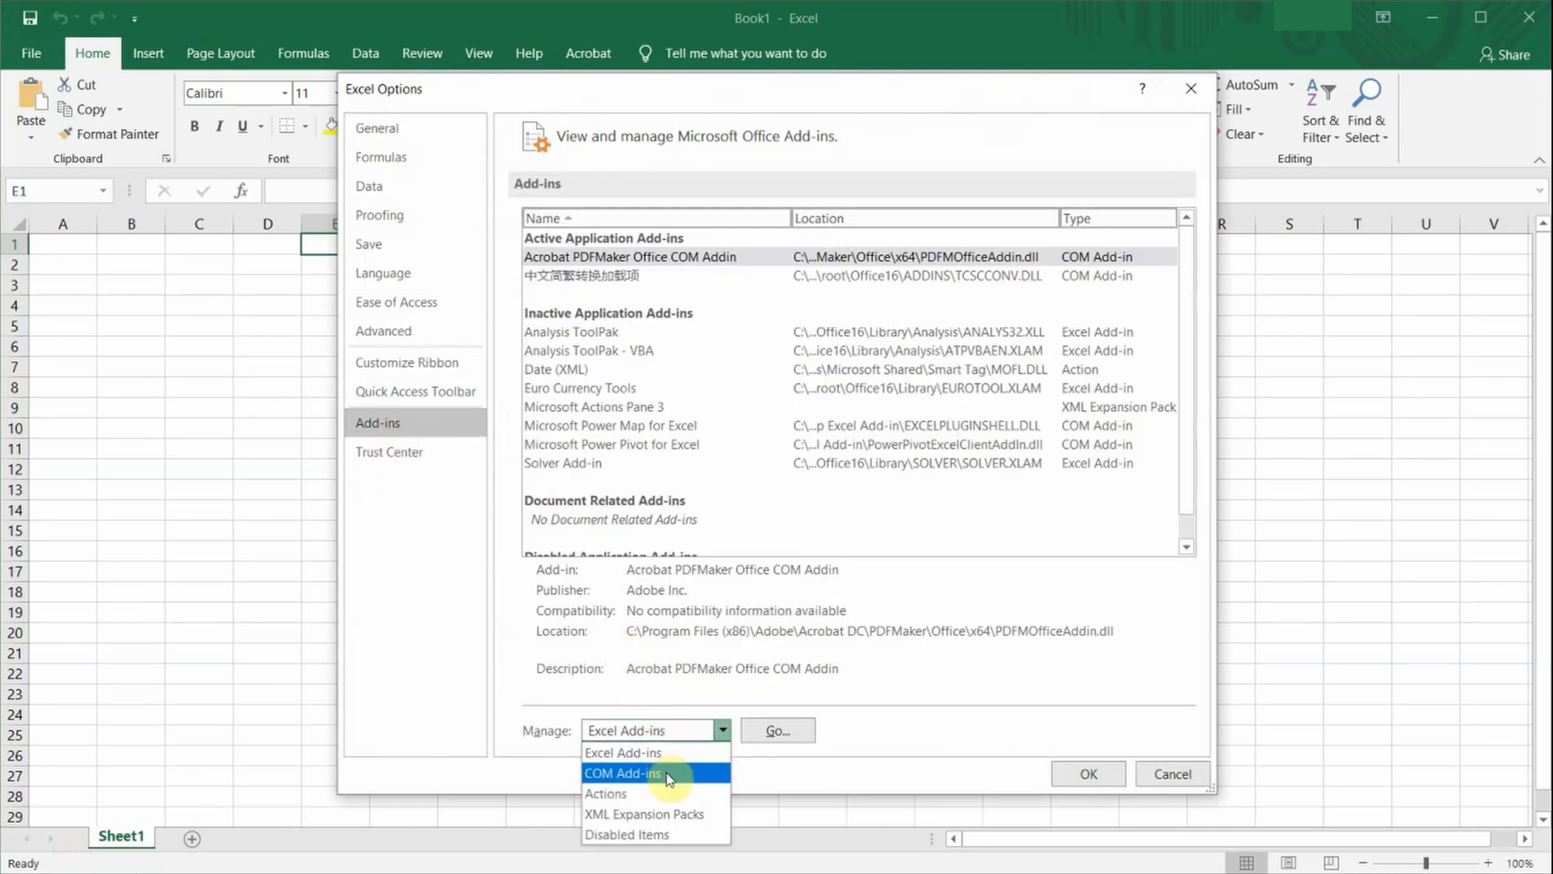
pyautogui.click(778, 729)
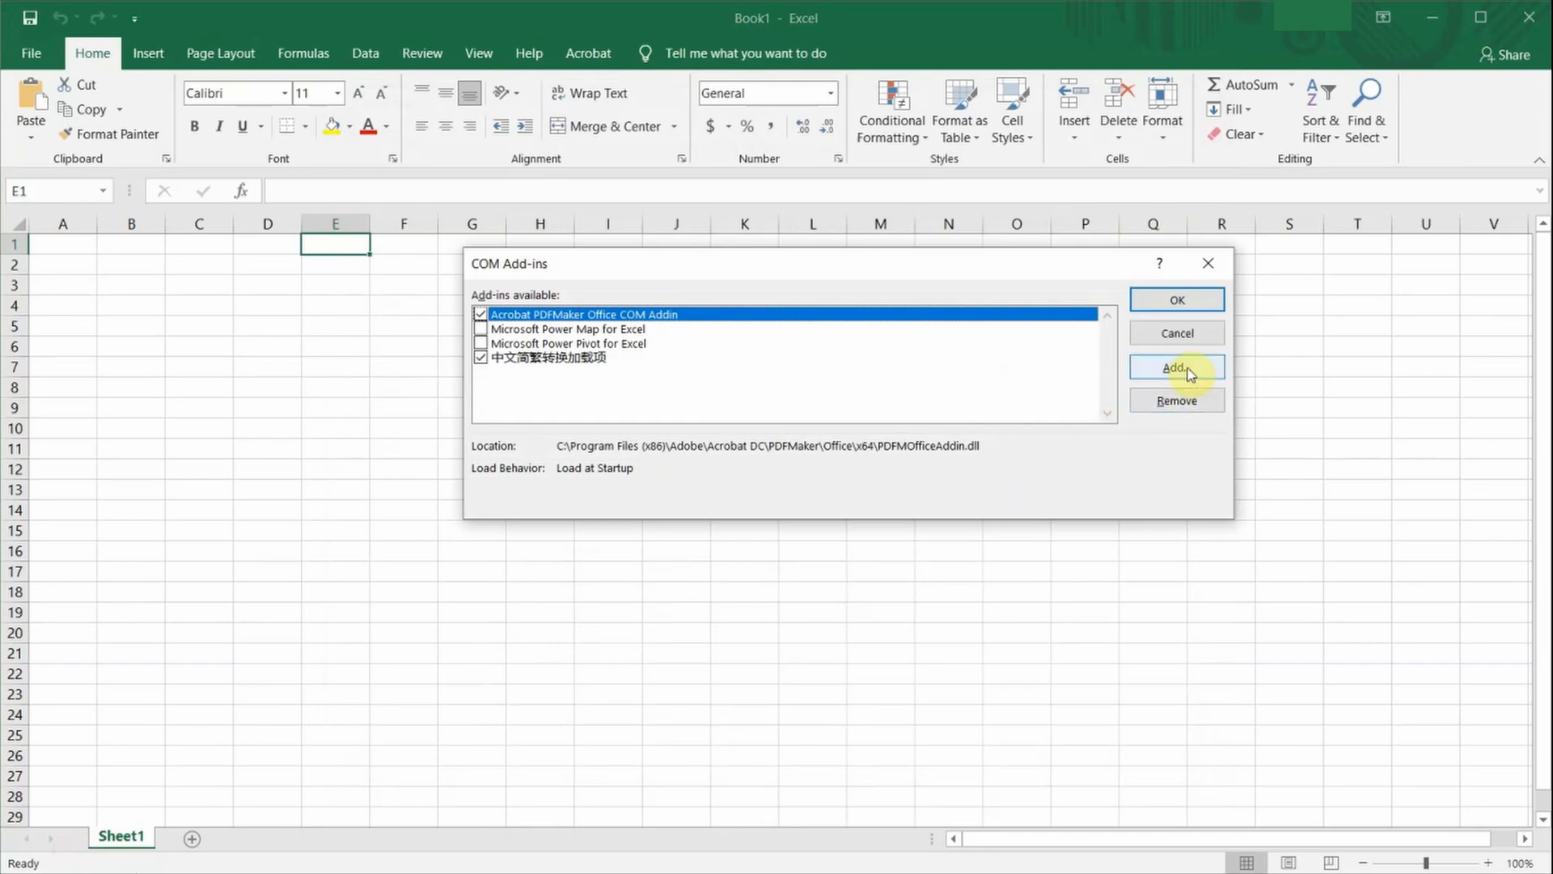
# Step: Add RTDService.dll from AppData\Local\thinkorswim\lib64 as a COM add-in
pyautogui.click(1176, 367)
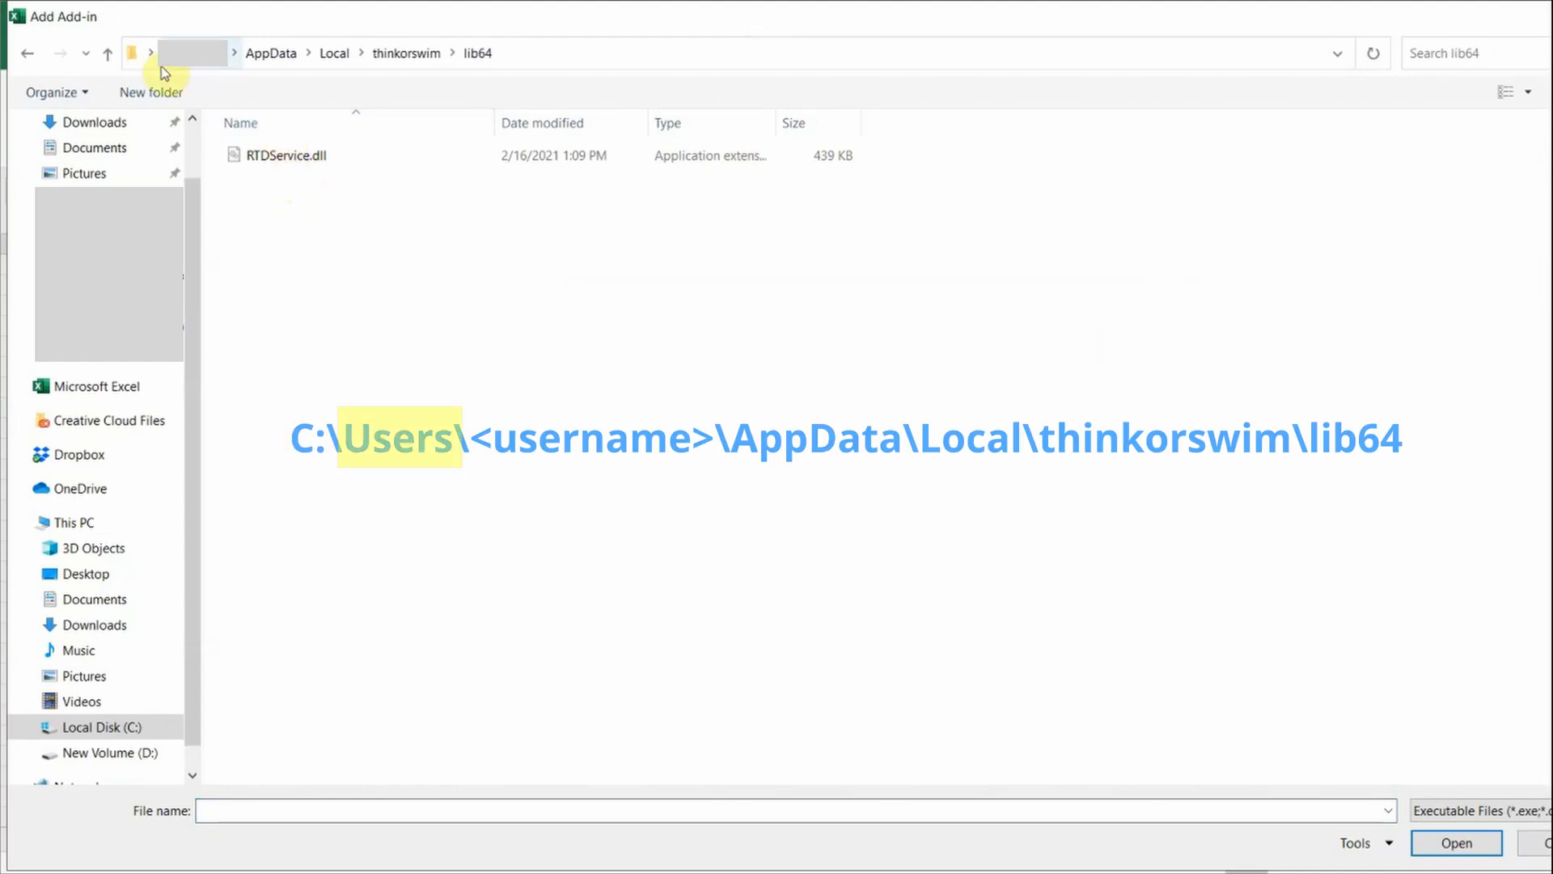
pyautogui.moveTo(281, 73)
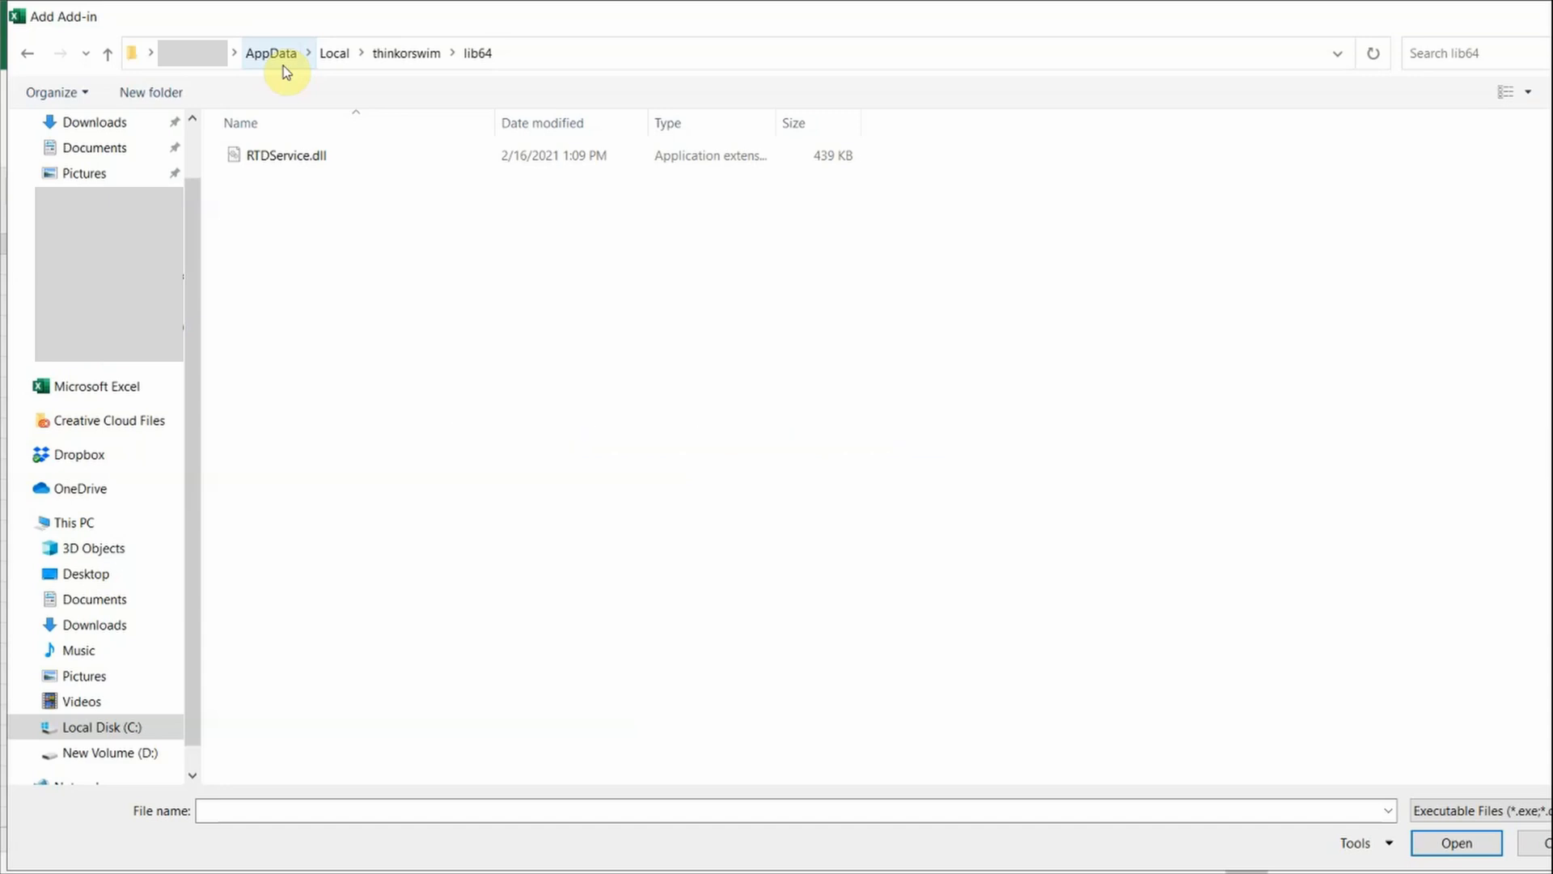
pyautogui.click(288, 155)
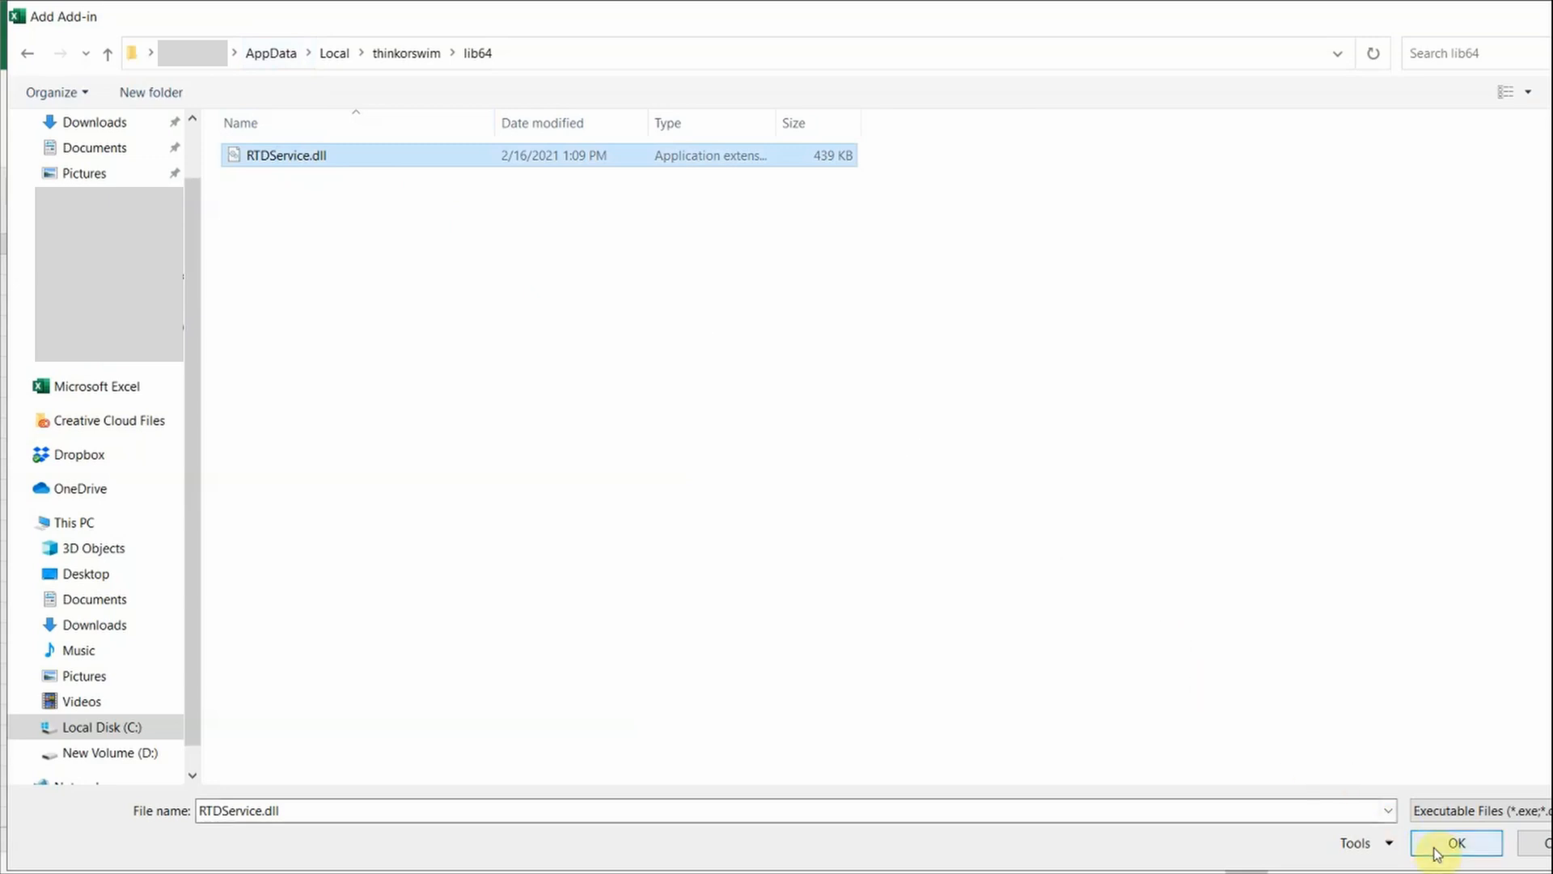
pyautogui.click(1458, 843)
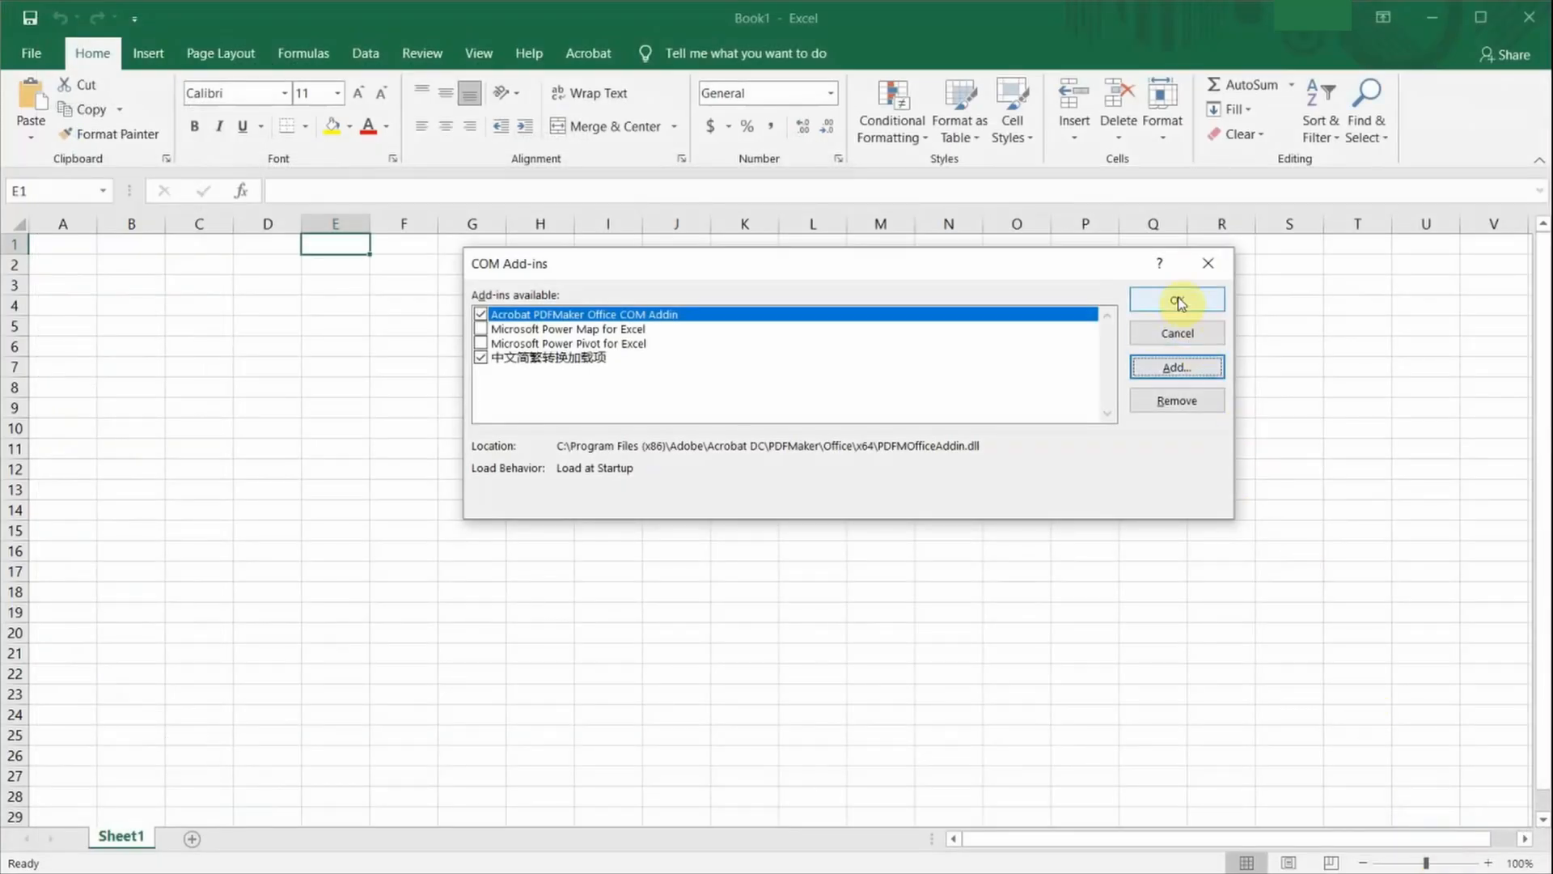
# Step: Enter =RTD("tos.rtd",,"LAST","MSFT") in A2 to show MSFT's live last price 242.24
pyautogui.click(1176, 301)
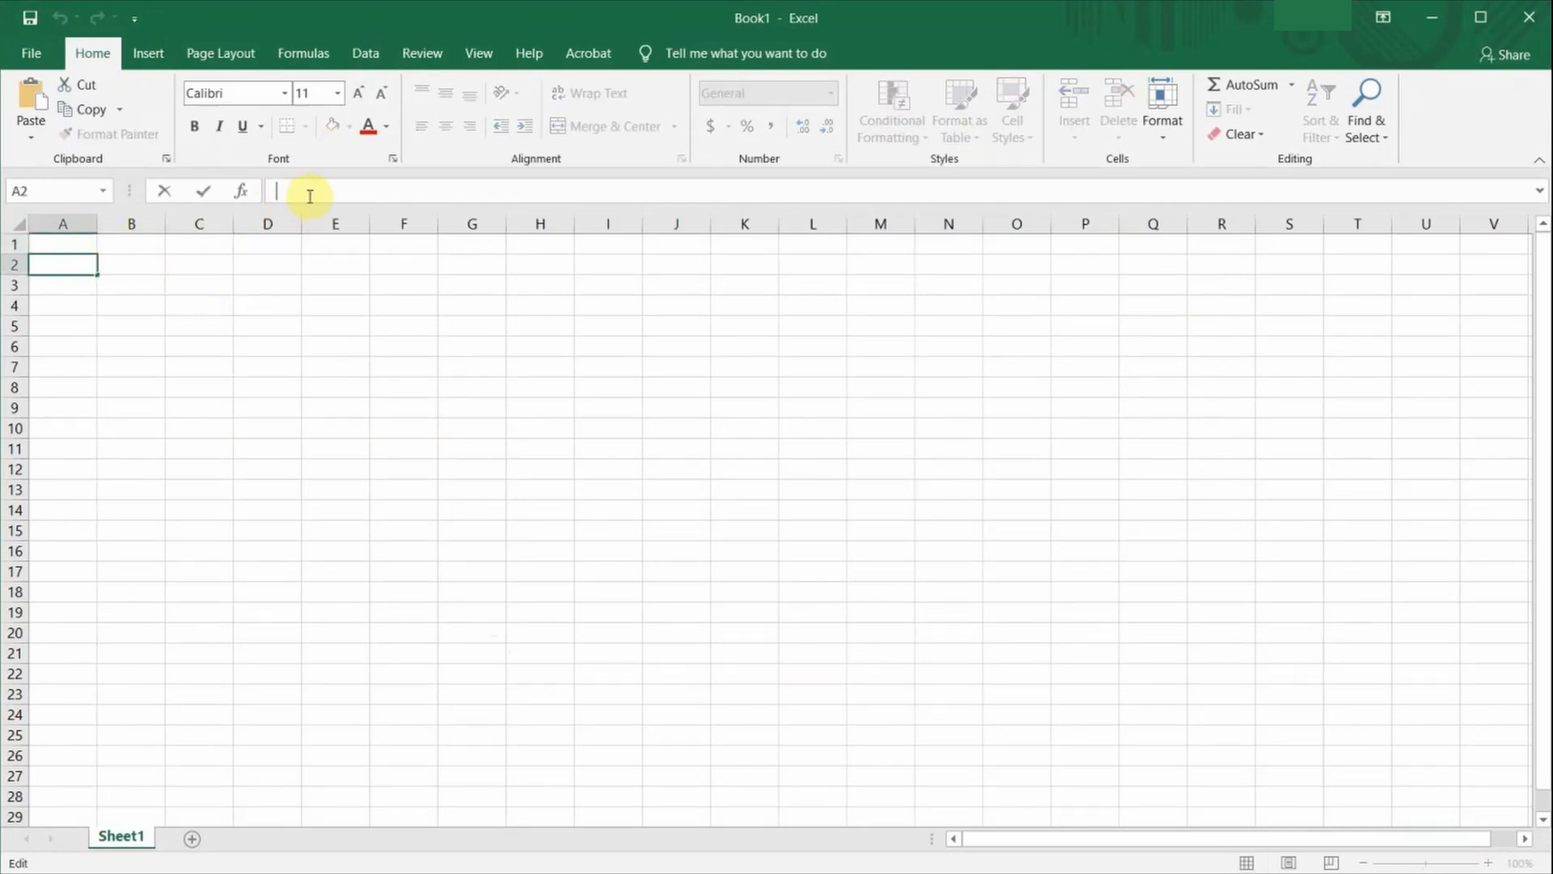
pyautogui.write('=RTD("tos.rtd",,"LAST","MSFT")')
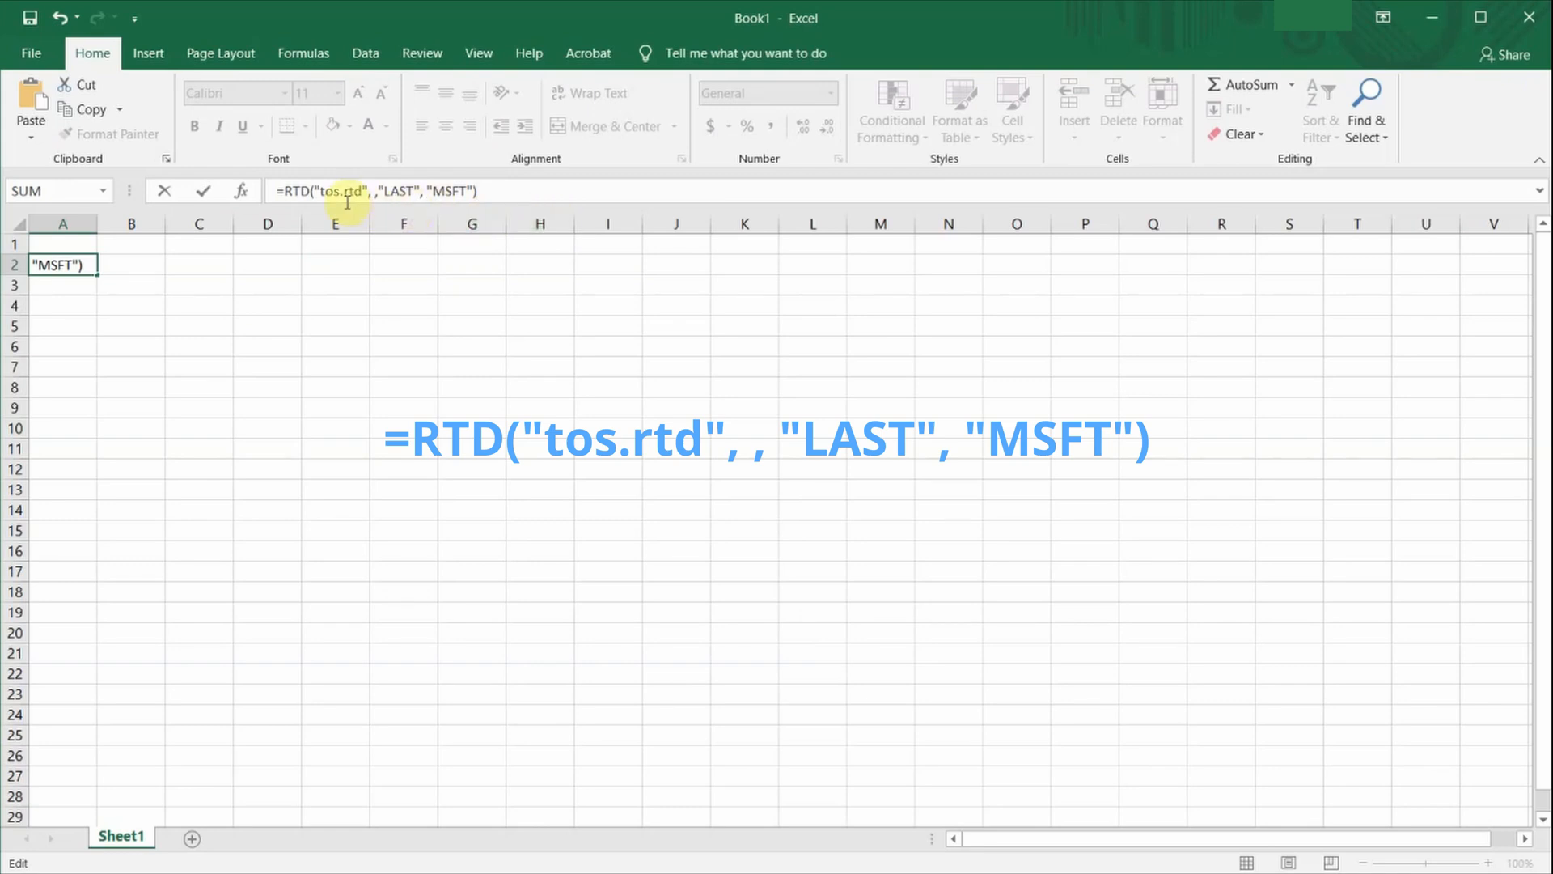
pyautogui.doubleClick(341, 191)
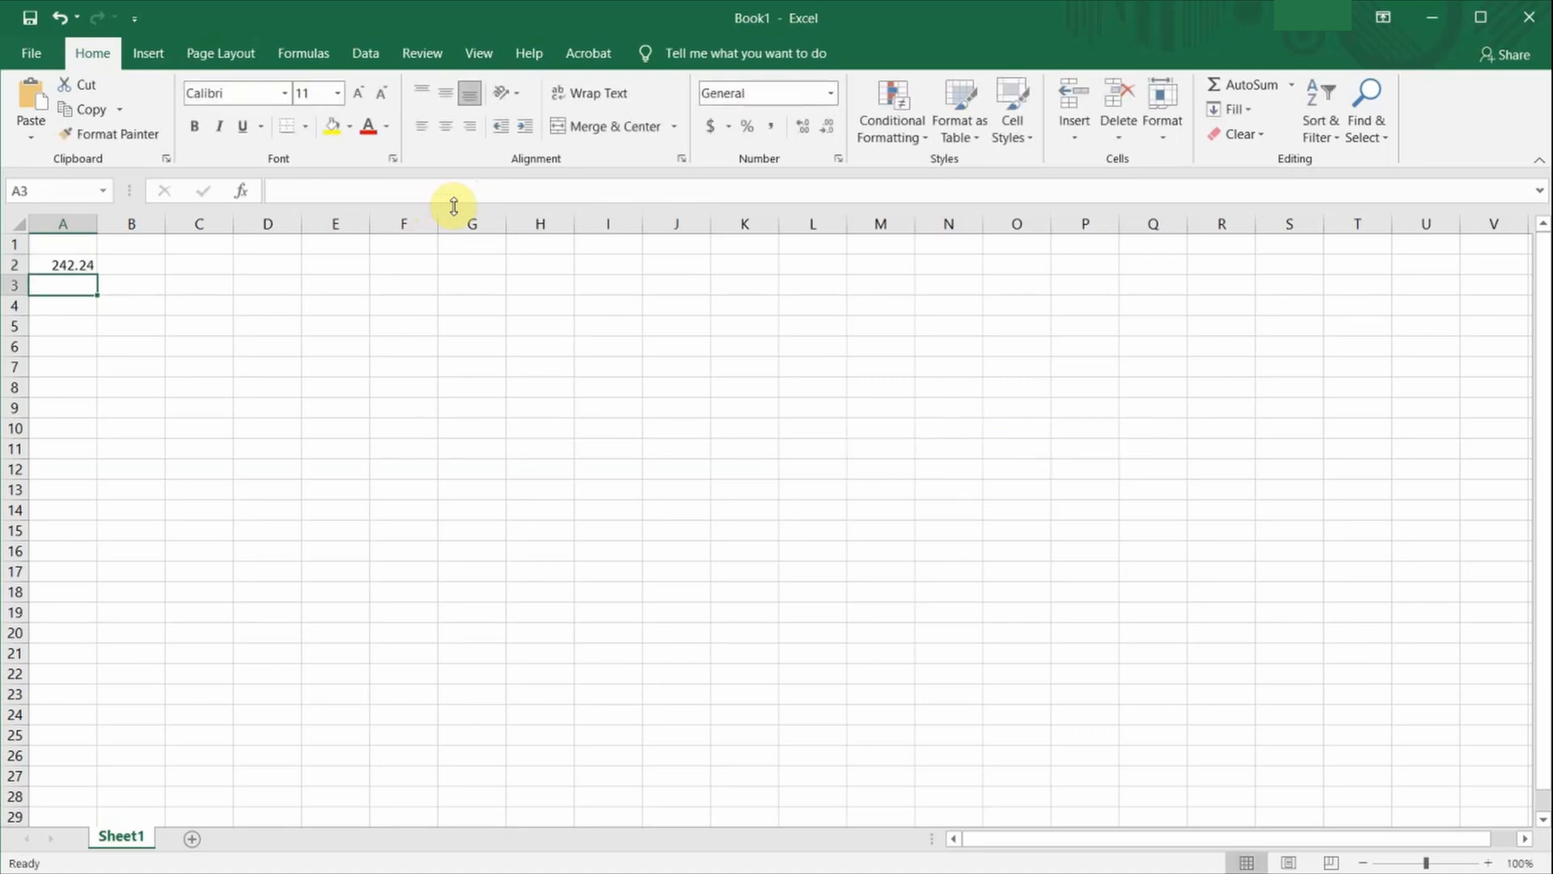
pyautogui.moveTo(403, 210)
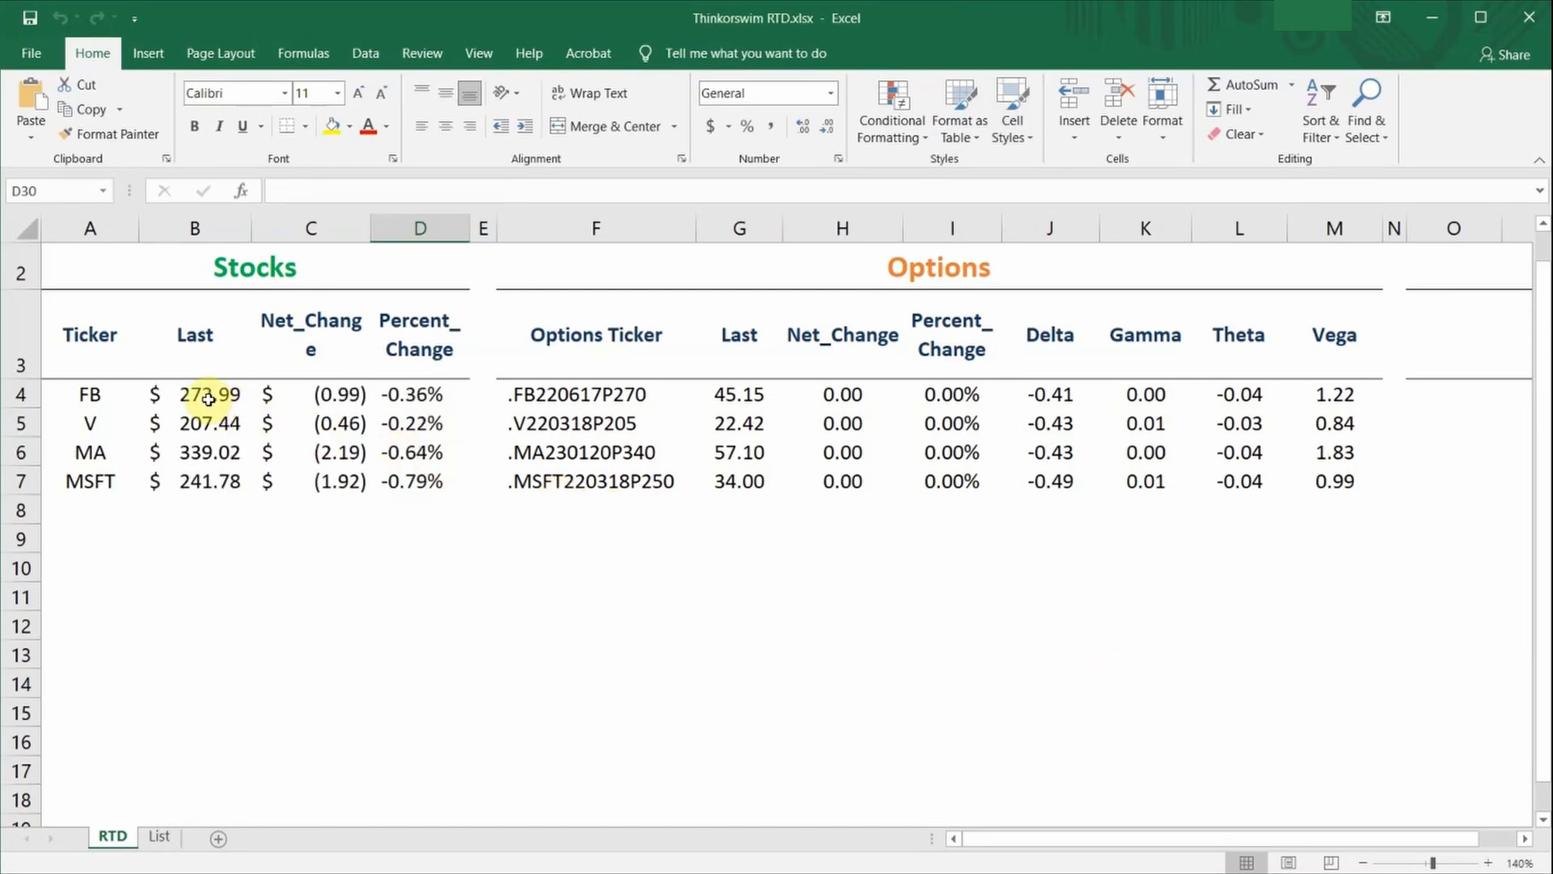
# Step: Inspect the RTD last-price formula for V in cell B5 of Thinkorswim RTD.xlsx
pyautogui.click(194, 393)
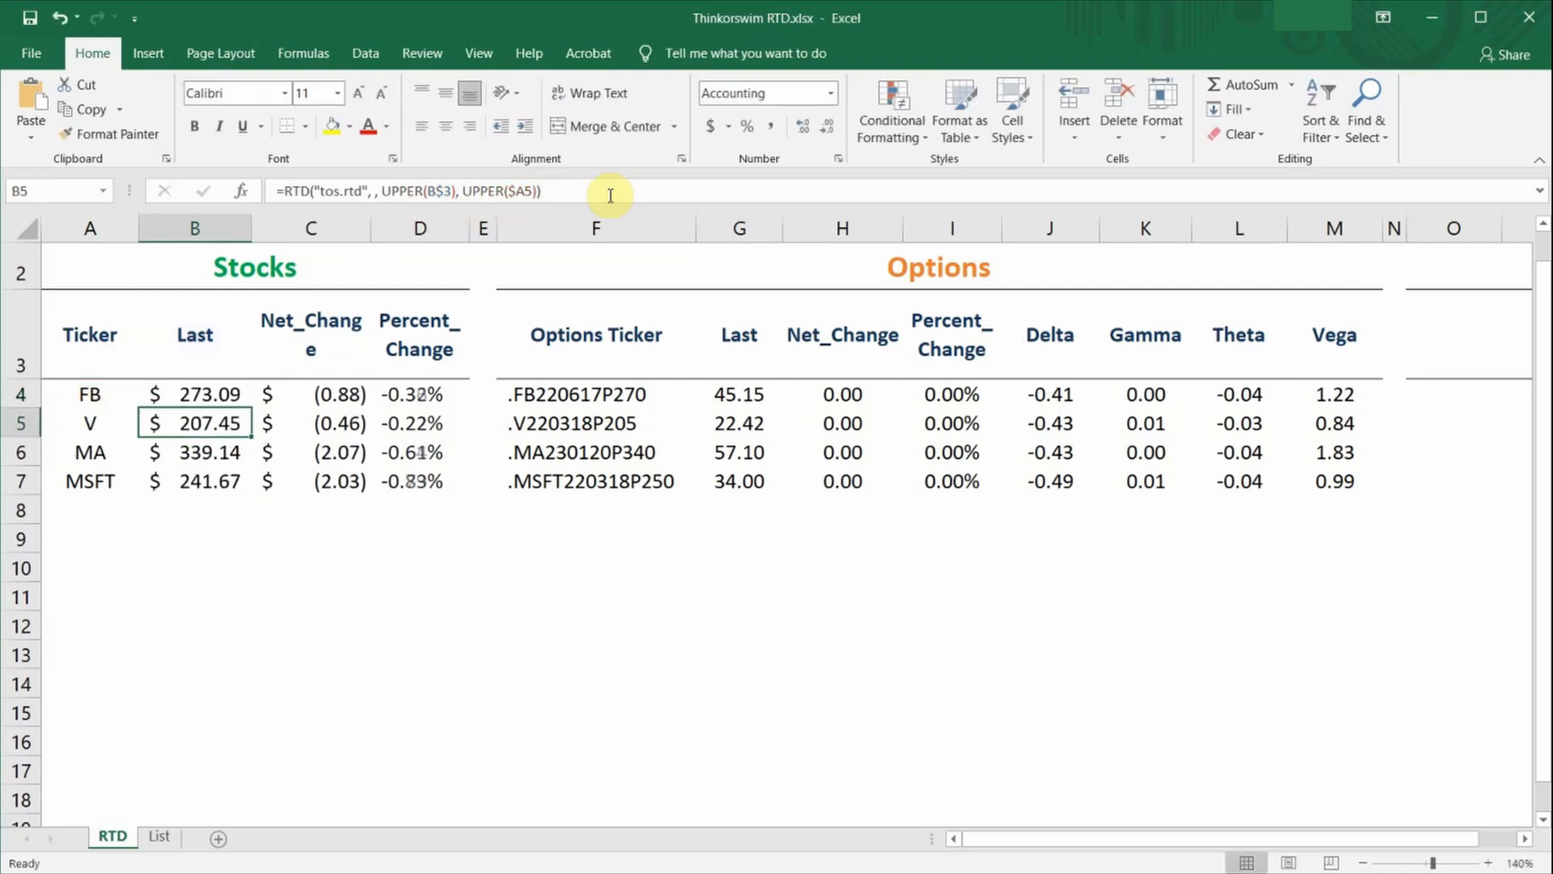
pyautogui.moveTo(670, 399)
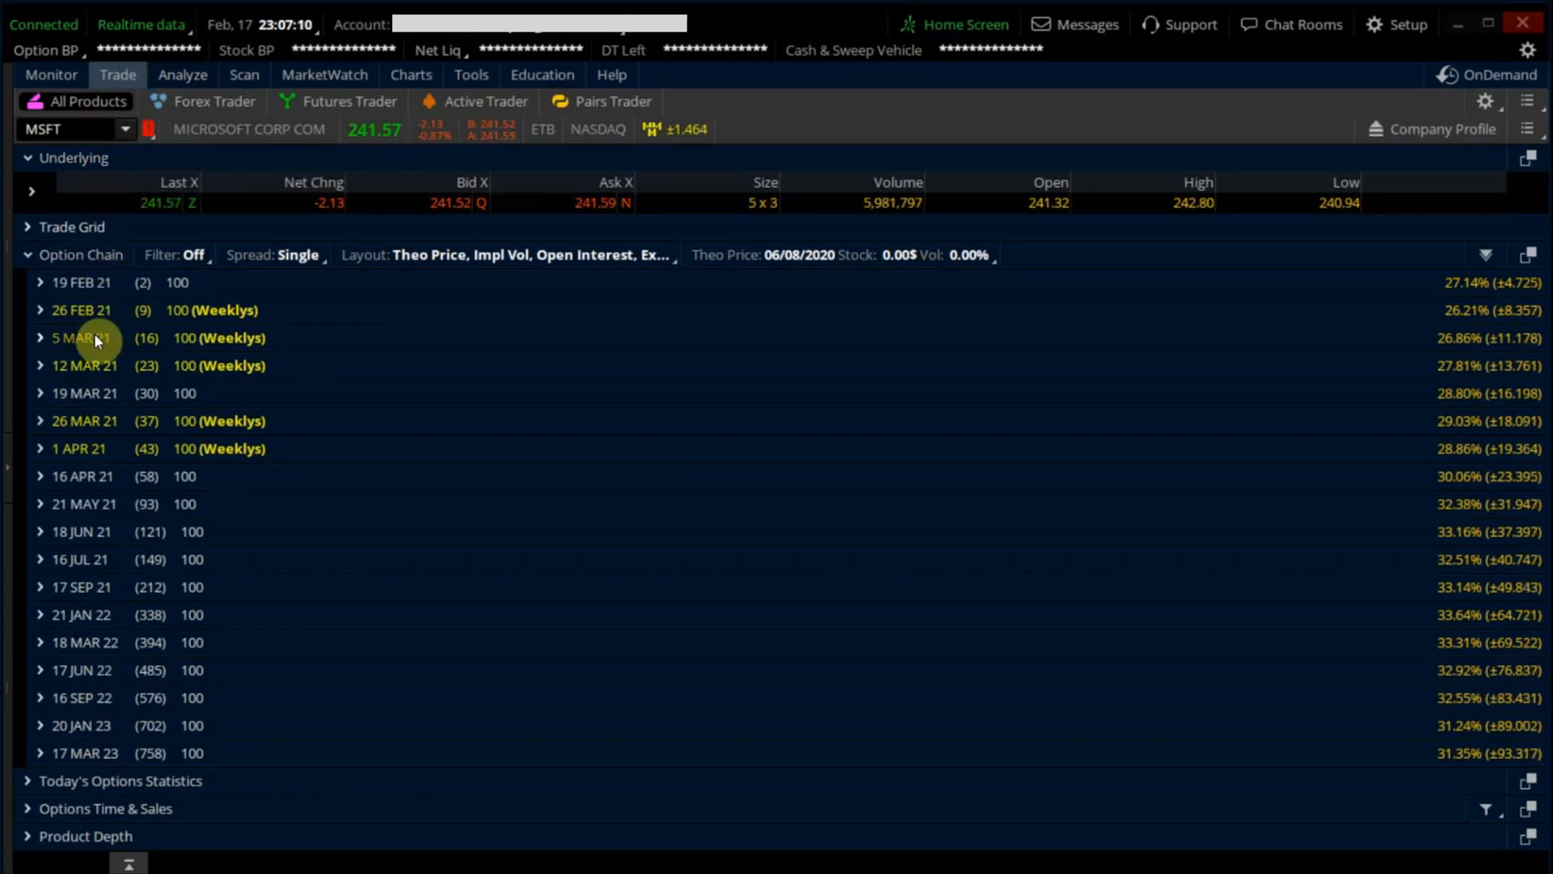
pyautogui.moveTo(95, 420)
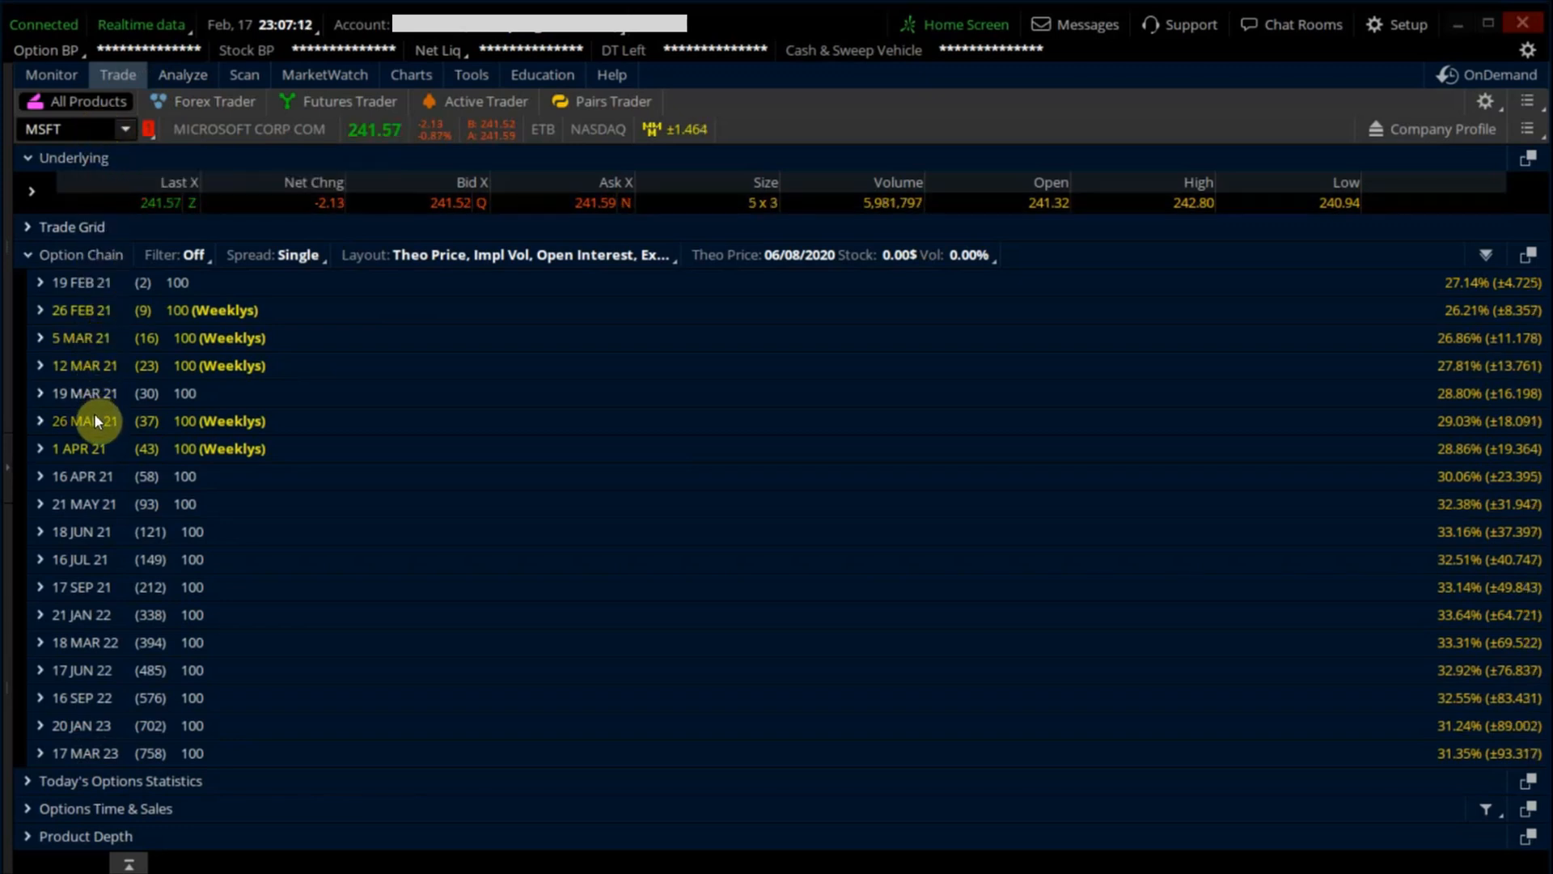
pyautogui.moveTo(95, 404)
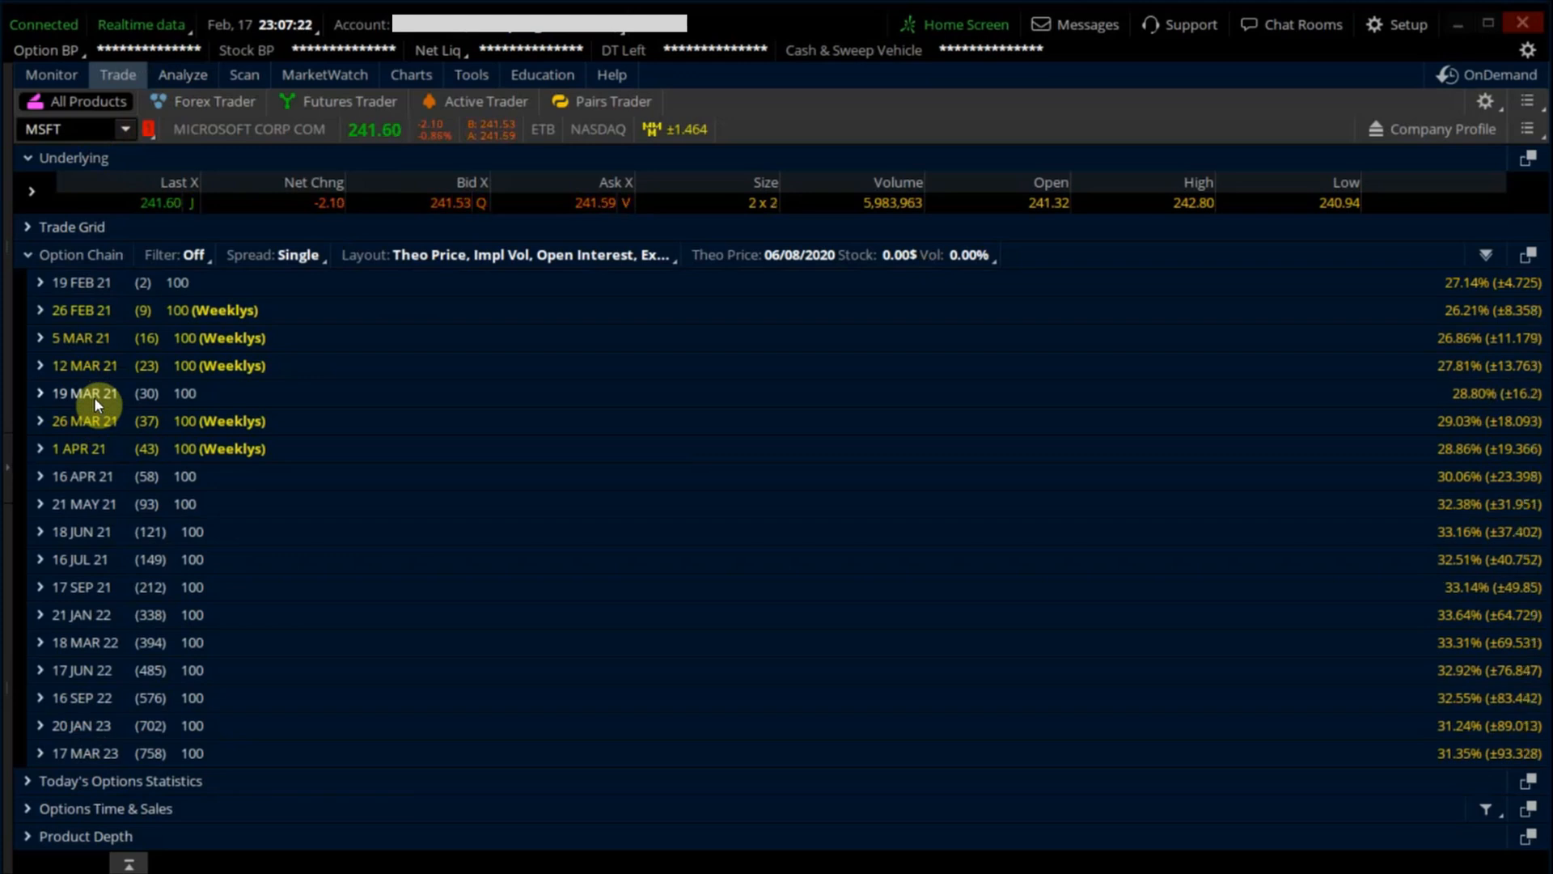
# Step: Copy the .MSFT210319C250 symbol from the 19 MAR 21 MSFT option chain
pyautogui.click(39, 392)
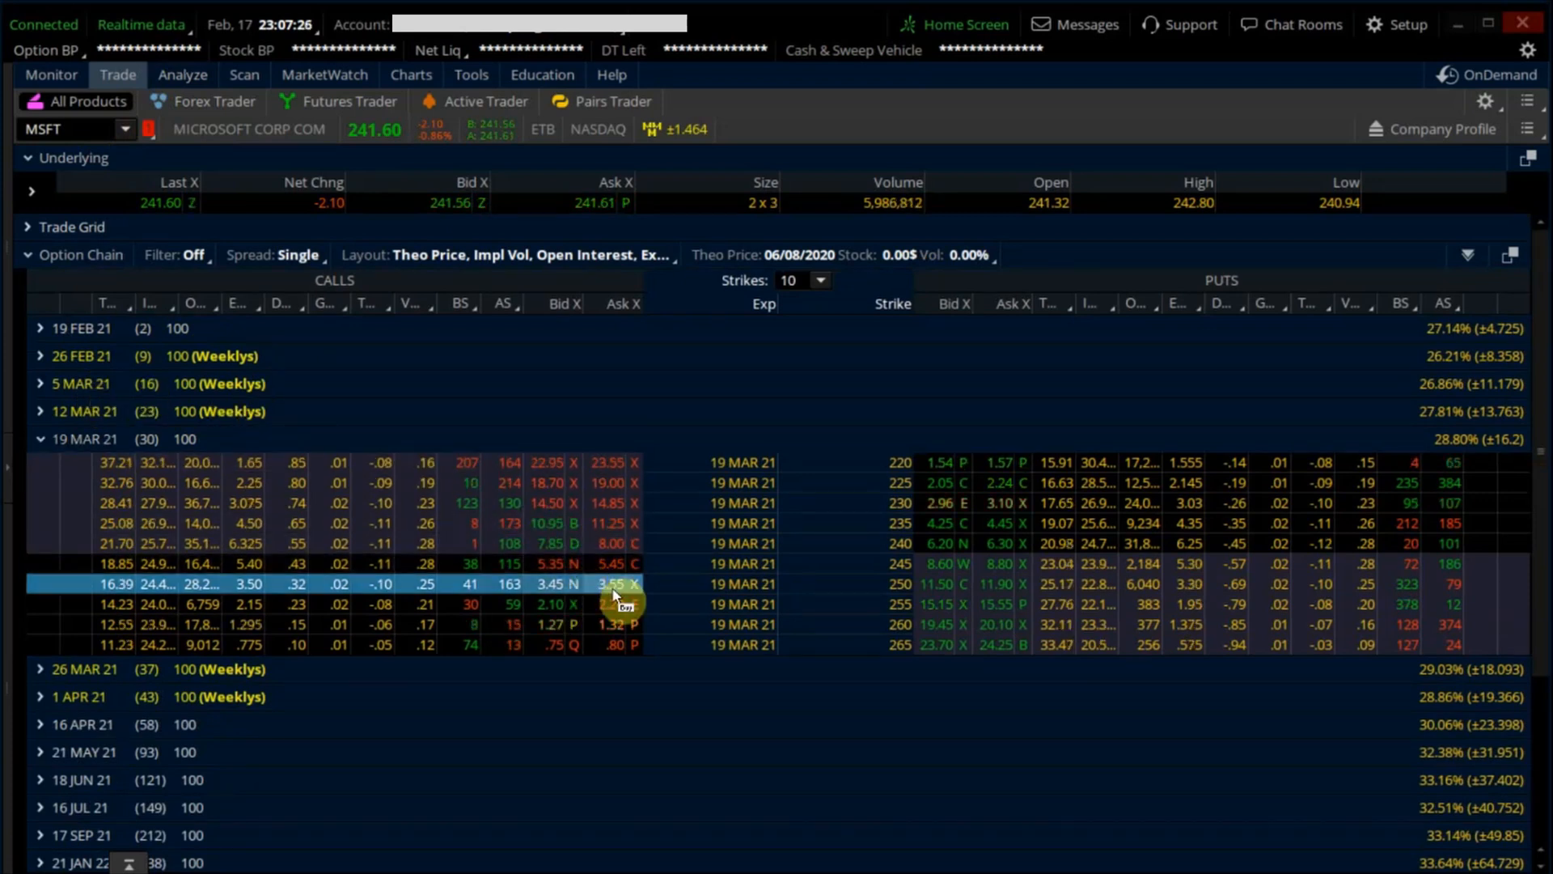
pyautogui.rightClick(615, 584)
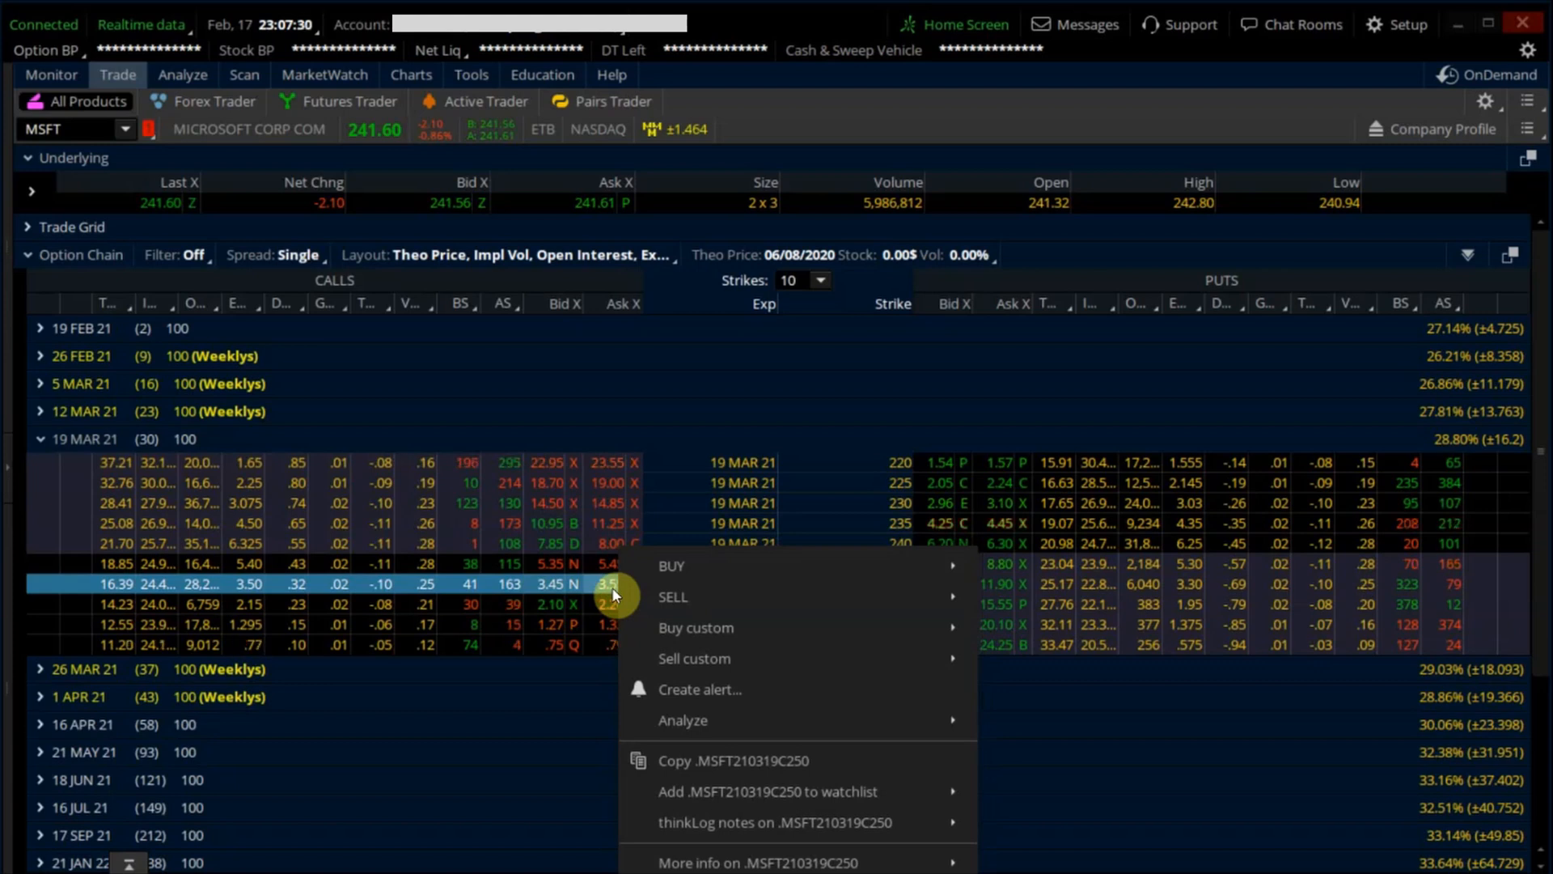
pyautogui.moveTo(738, 767)
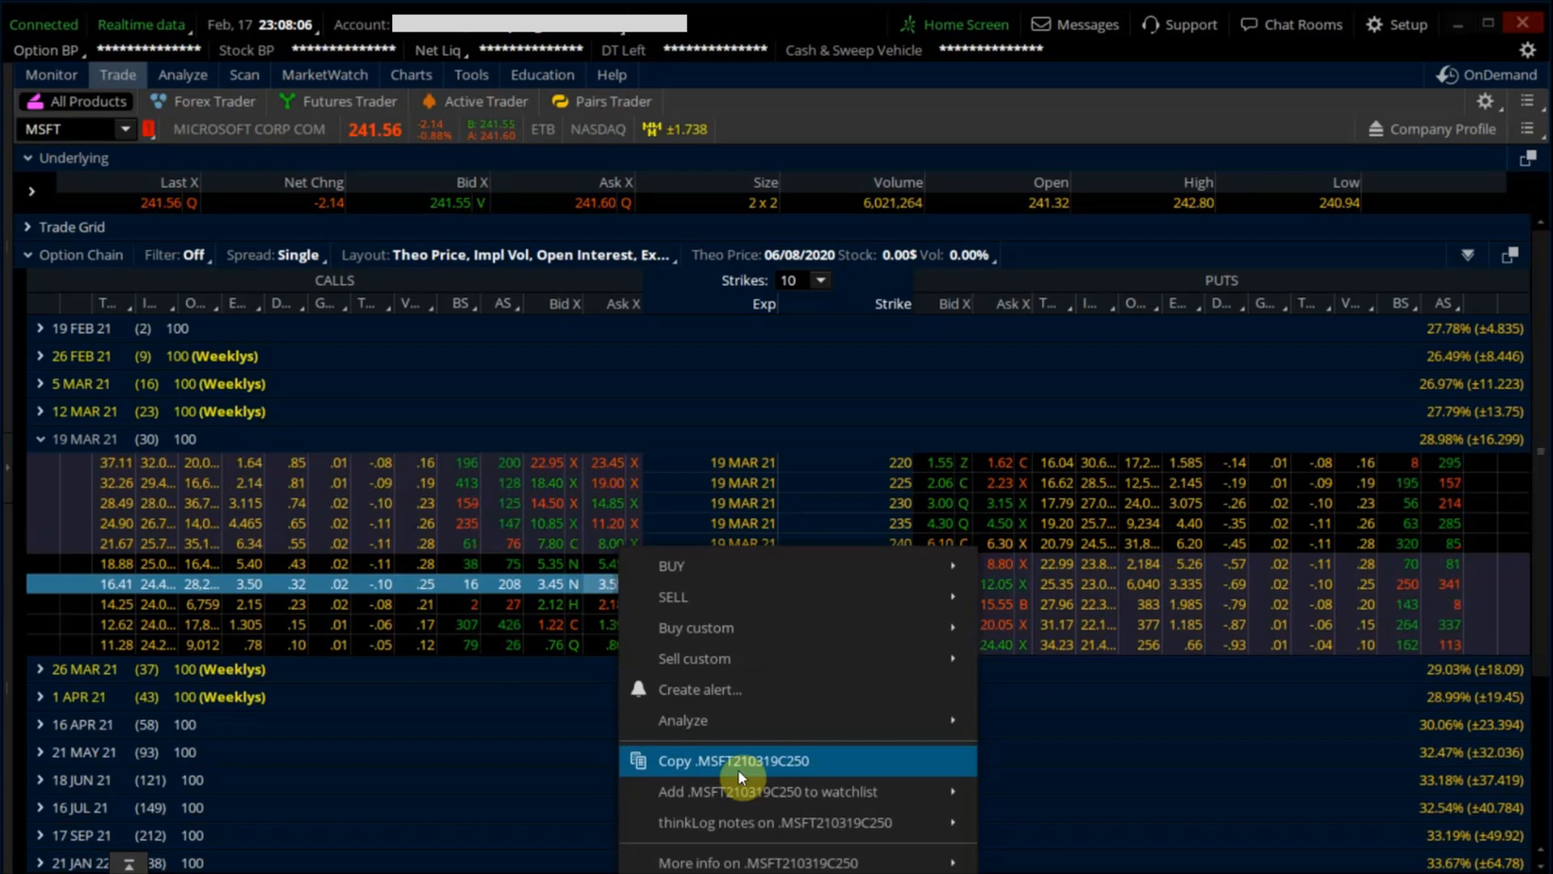
pyautogui.click(733, 760)
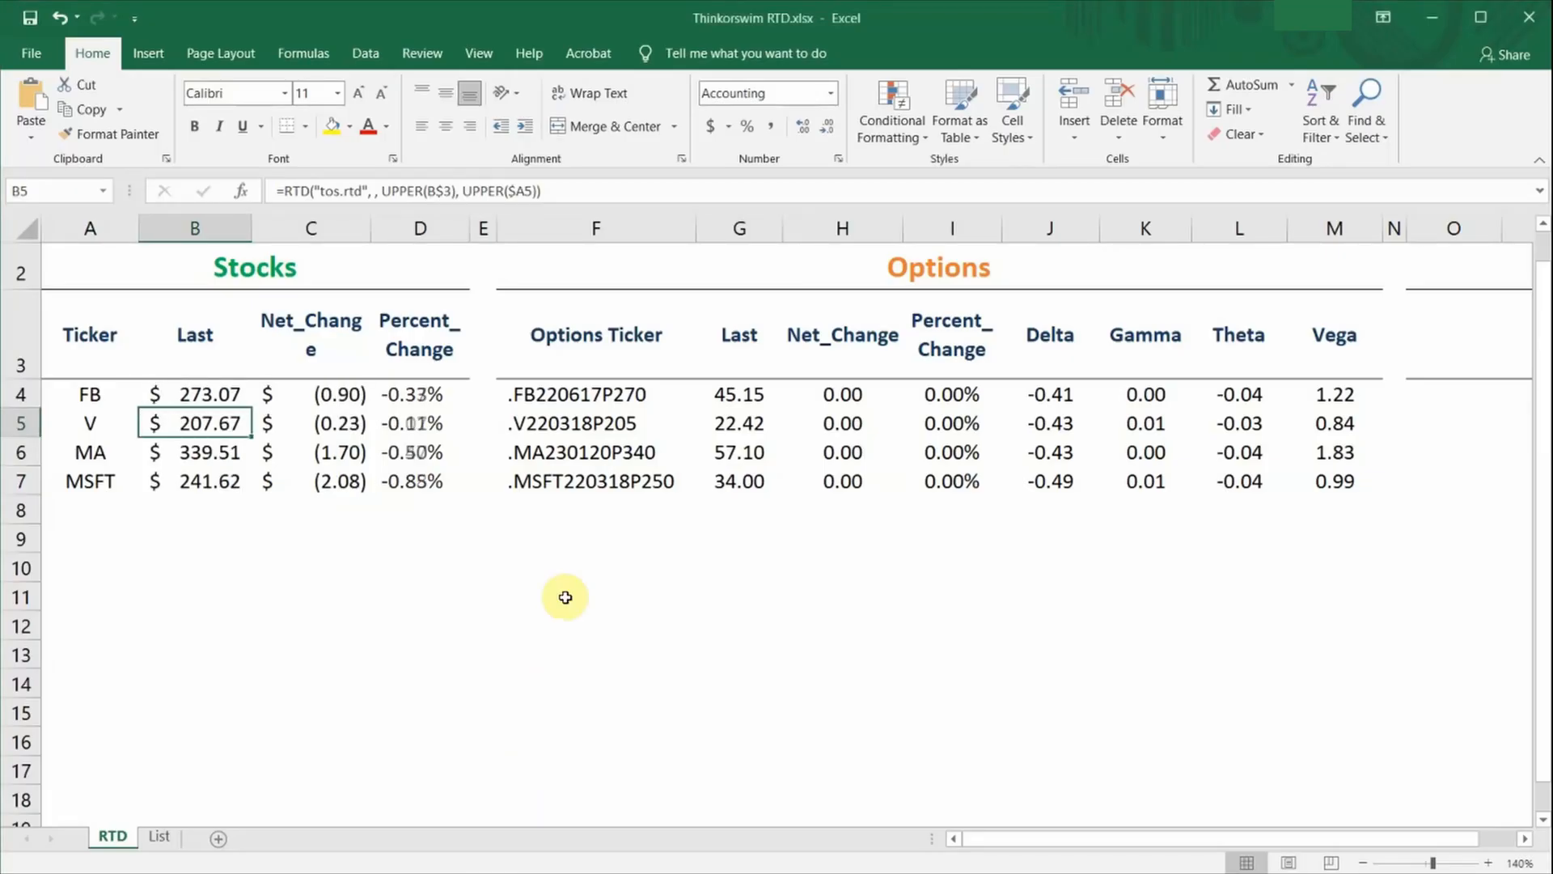
# Step: Paste .MSFT210319C250 into F7 so row 7 quotes the 250 call at 3.50 last
pyautogui.rightClick(535, 480)
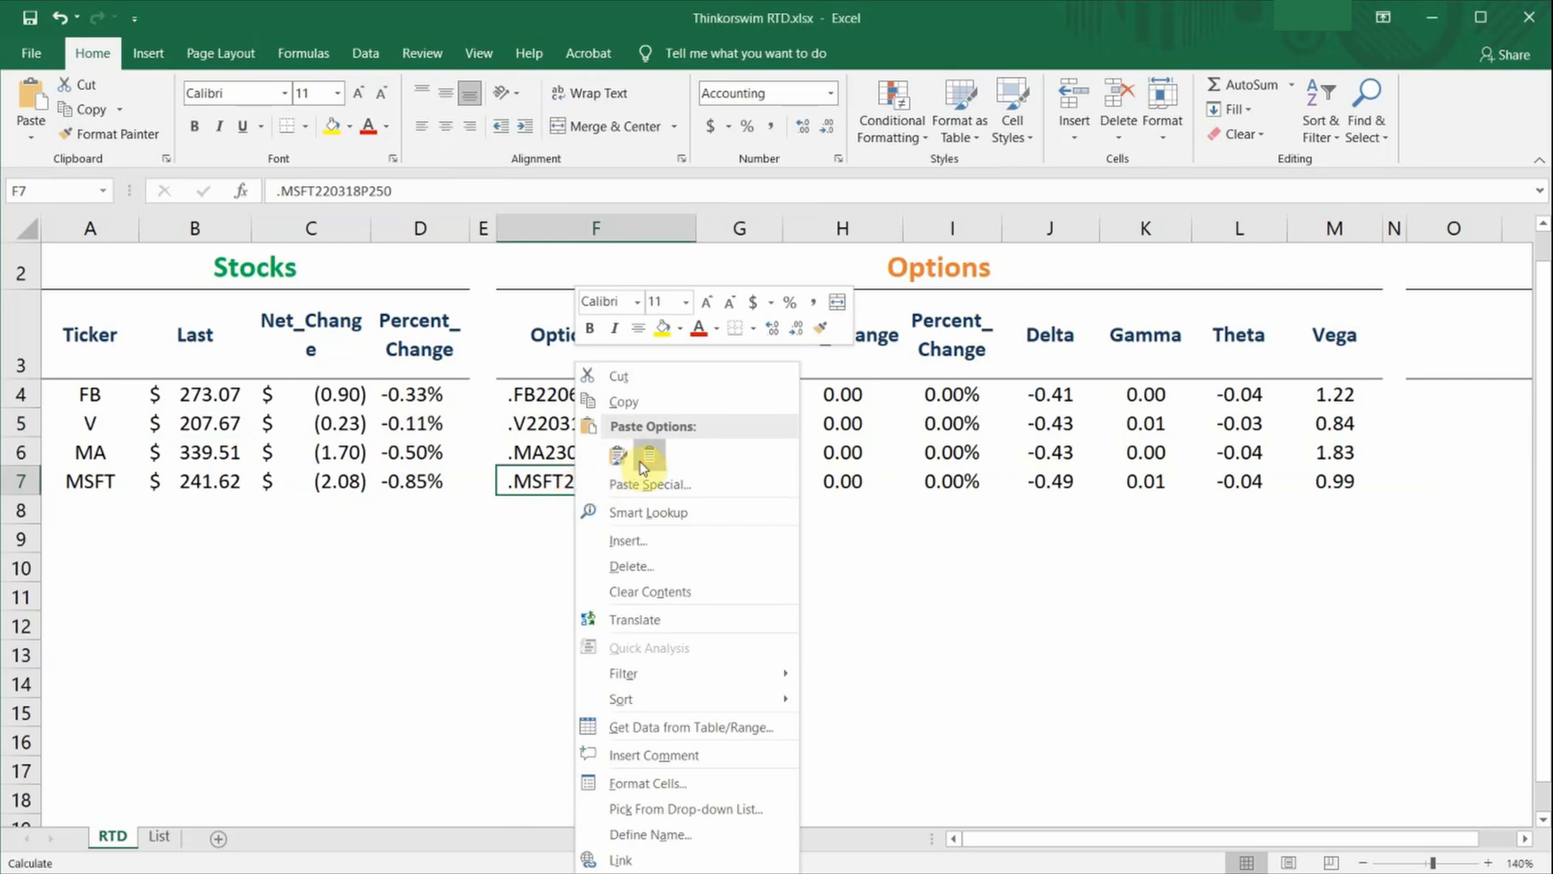
pyautogui.click(618, 457)
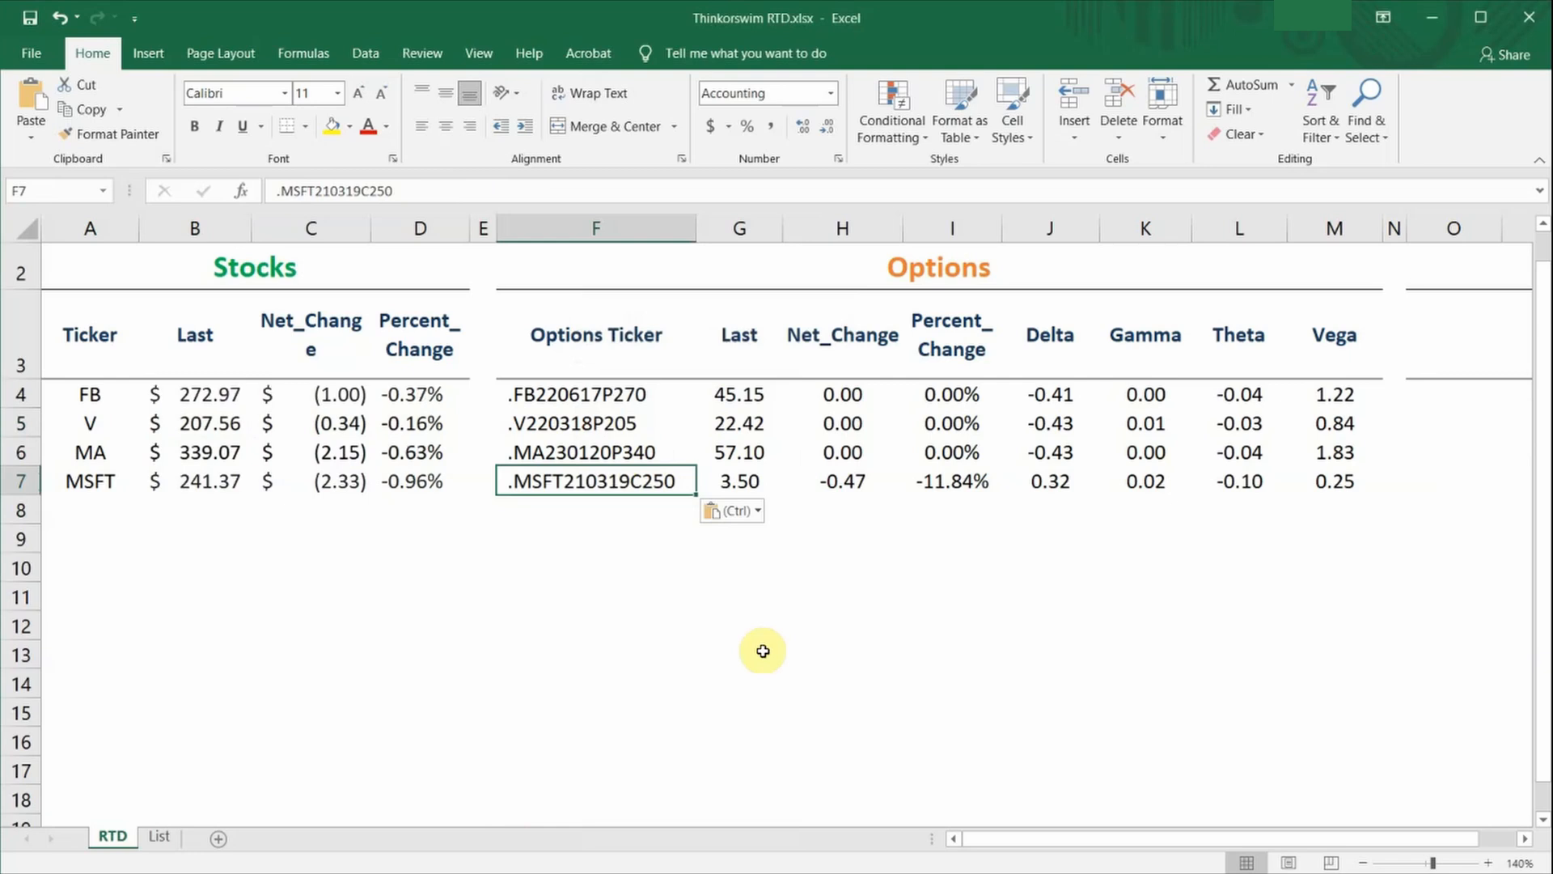
pyautogui.moveTo(749, 650)
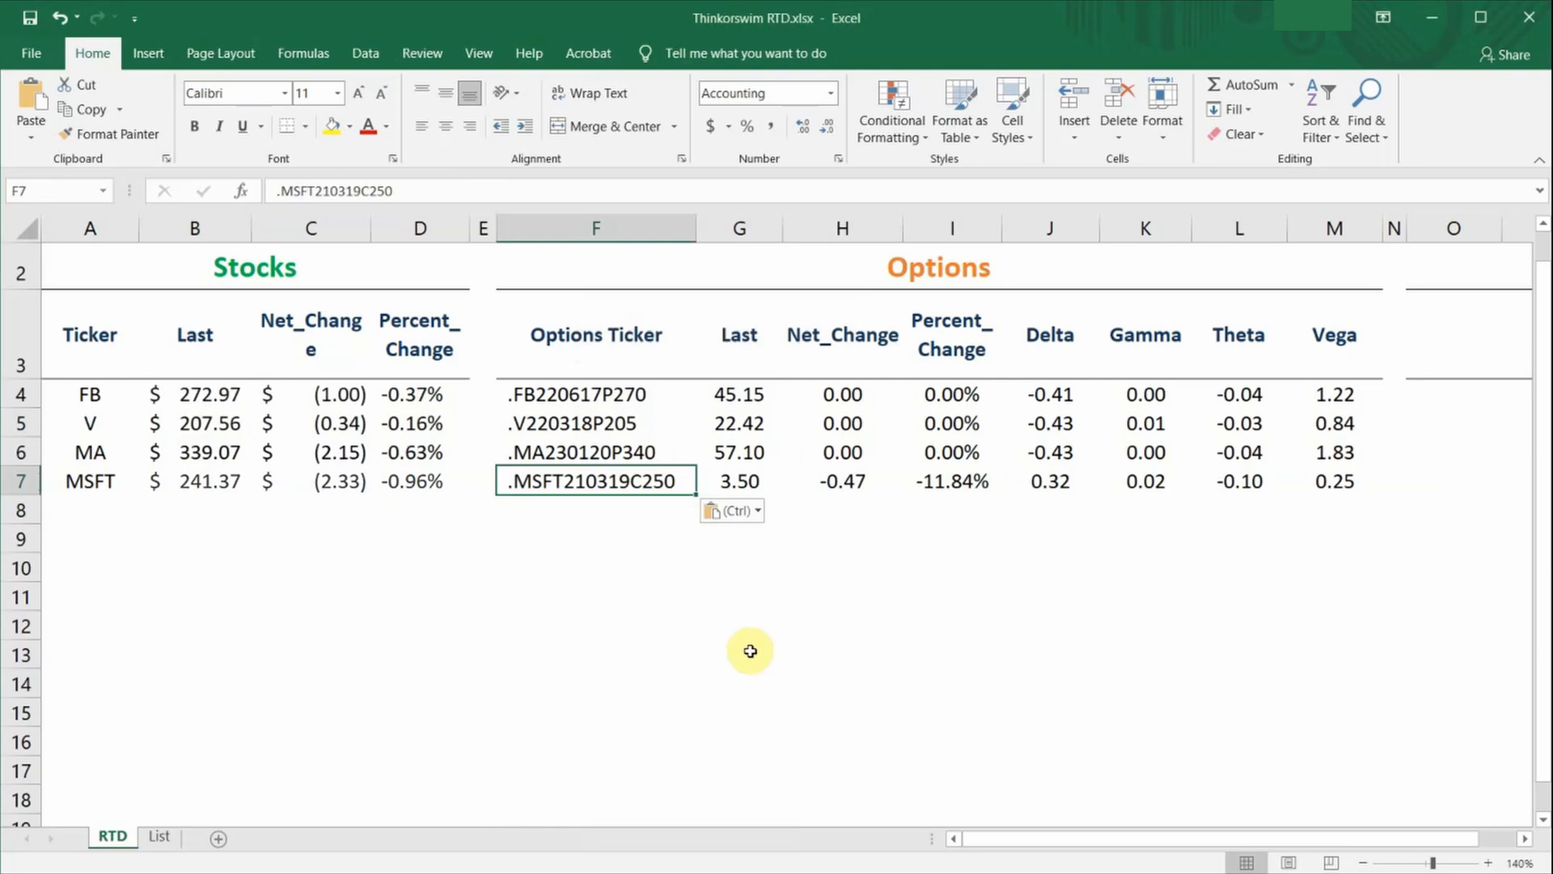
pyautogui.moveTo(444, 692)
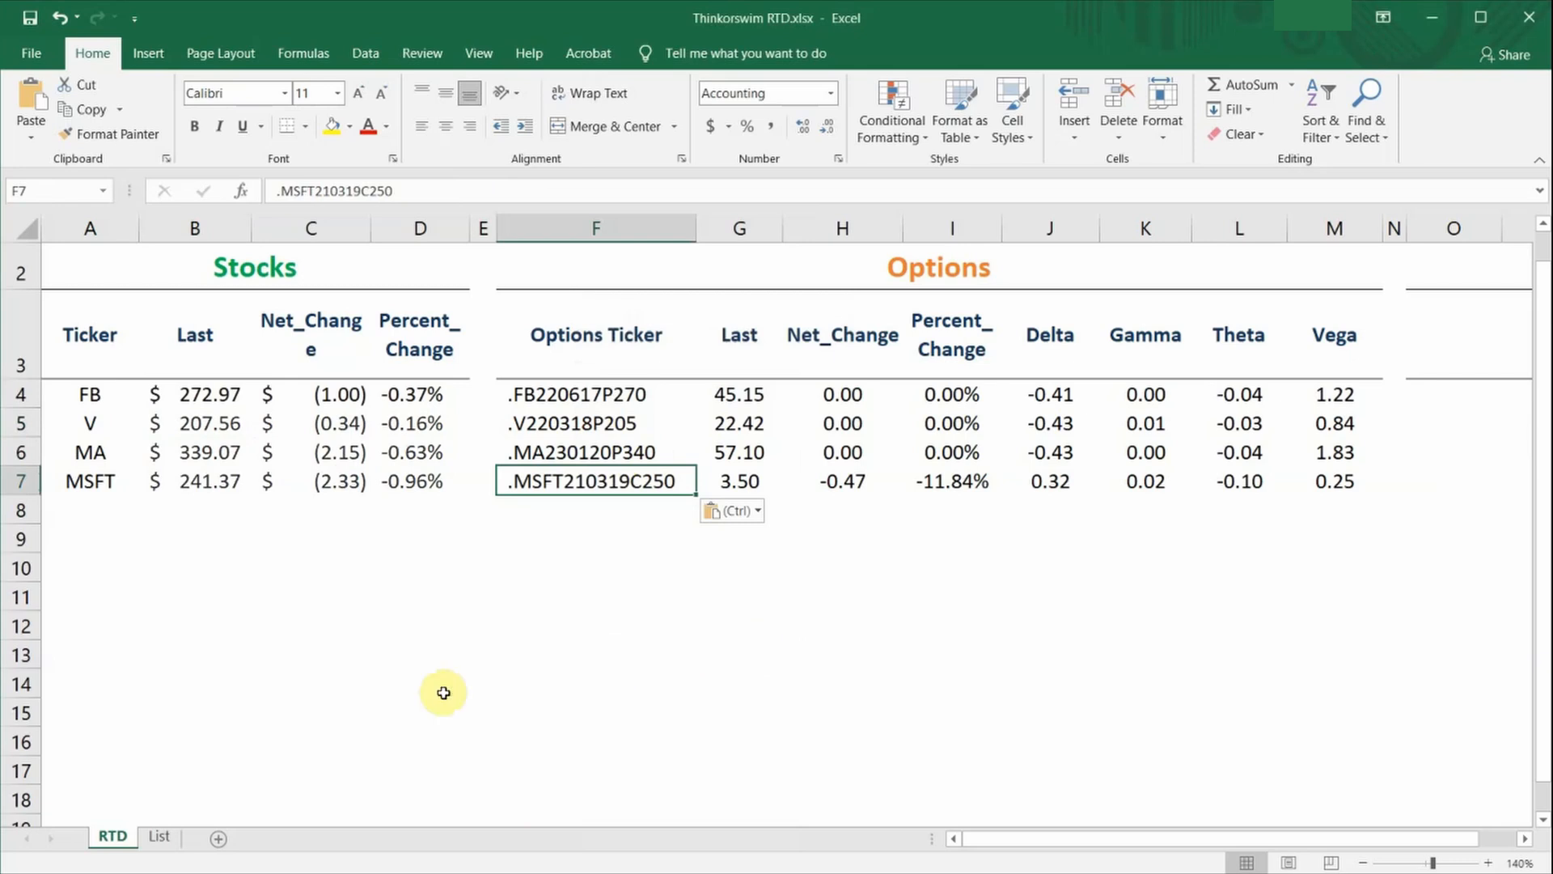
# Step: Switch to the List sheet and select column A of RTD field names
pyautogui.click(158, 842)
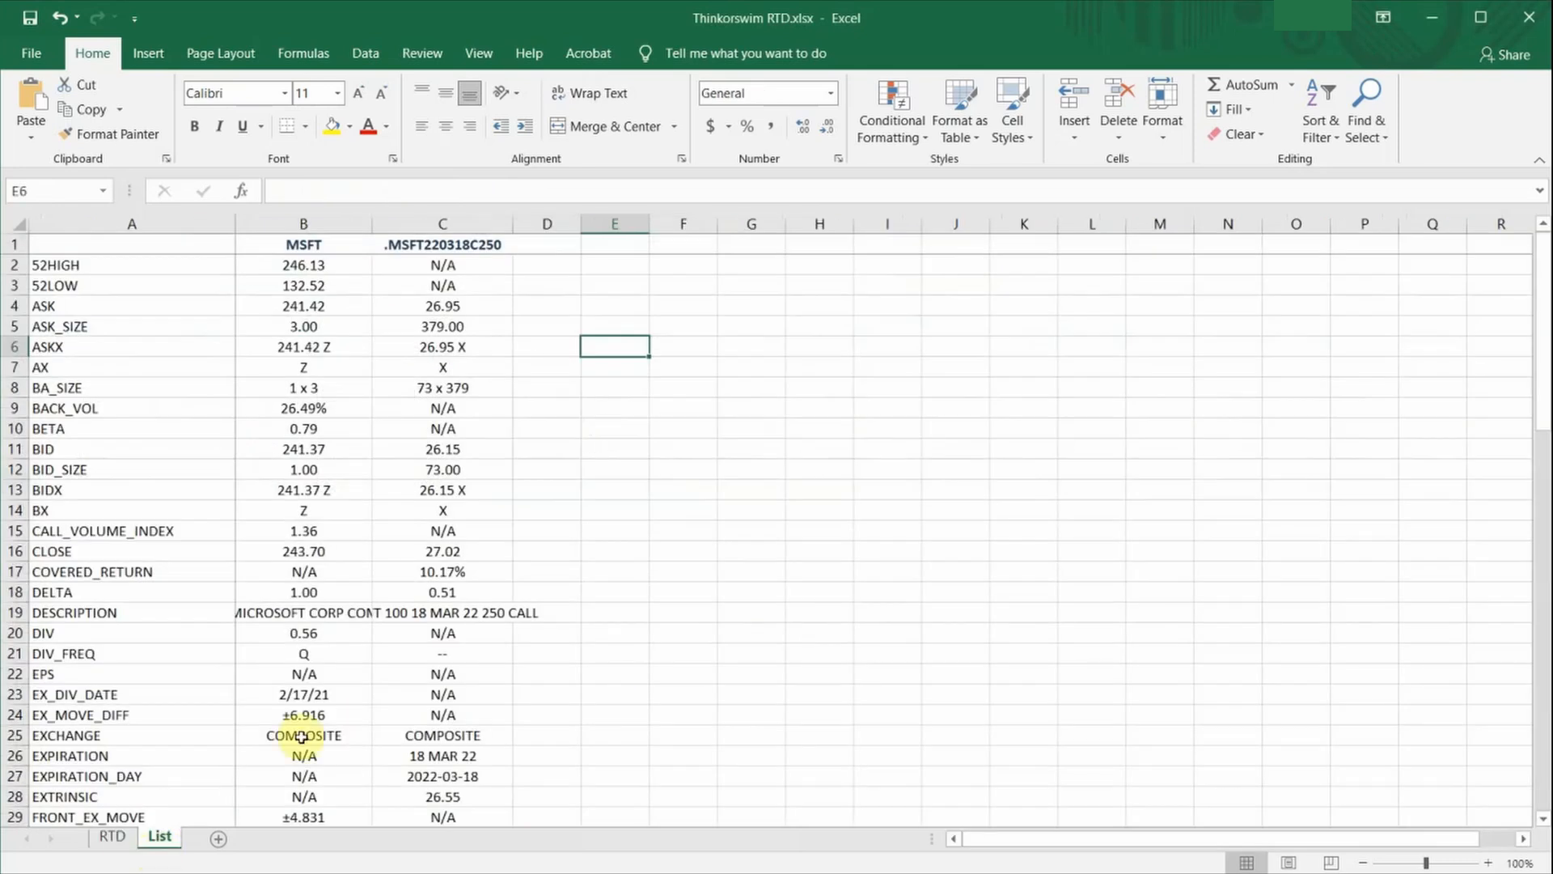
pyautogui.click(131, 223)
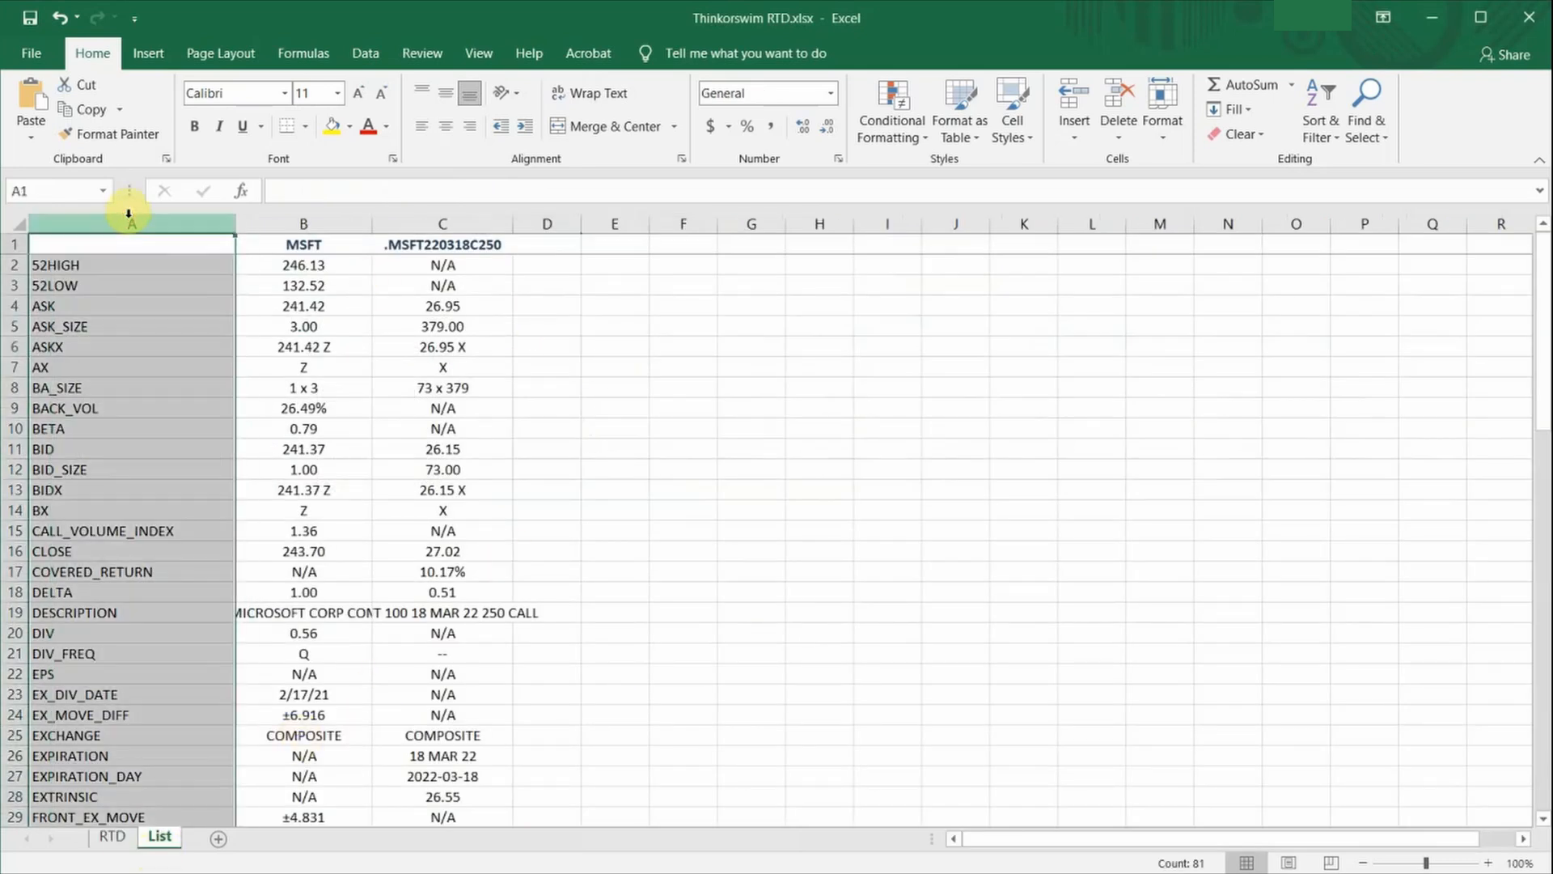